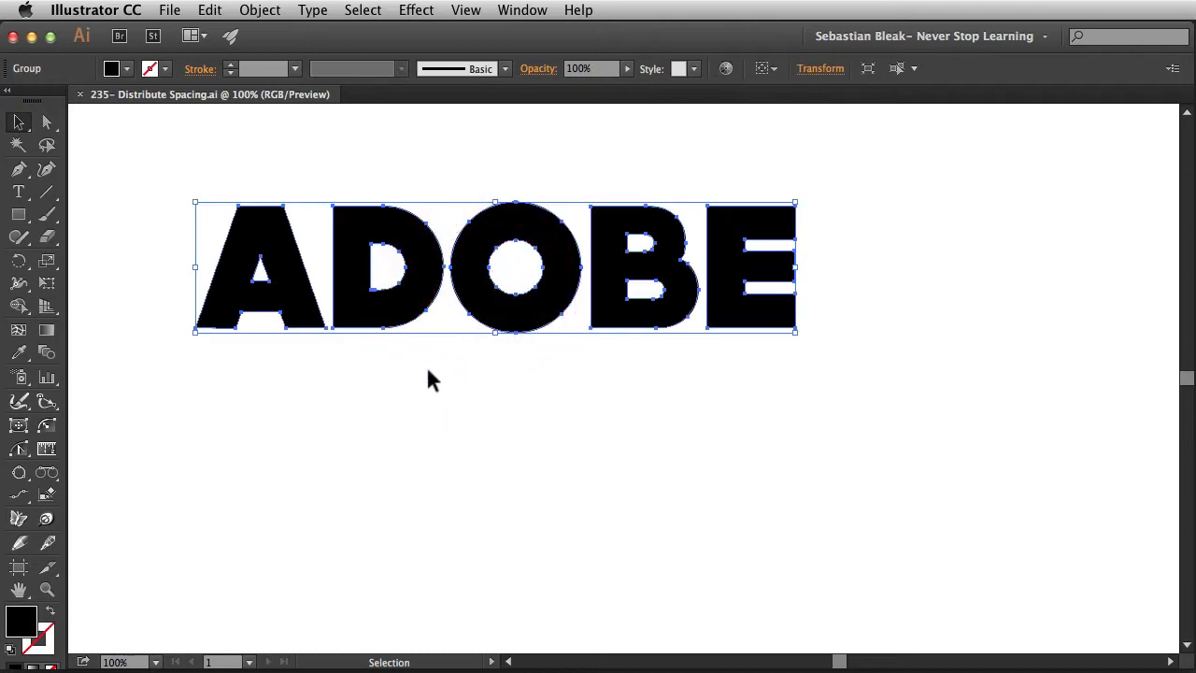
{"action": "mouse_move", "coordinate": [302, 374]}
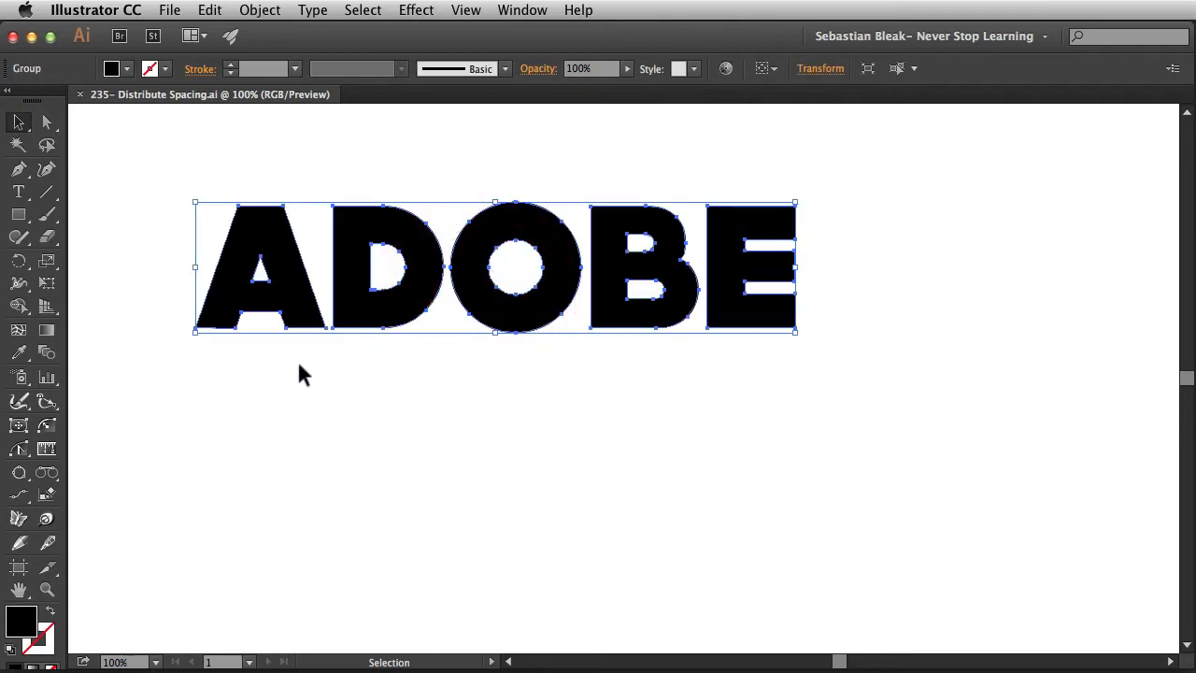
{"action": "mouse_move", "coordinate": [322, 385]}
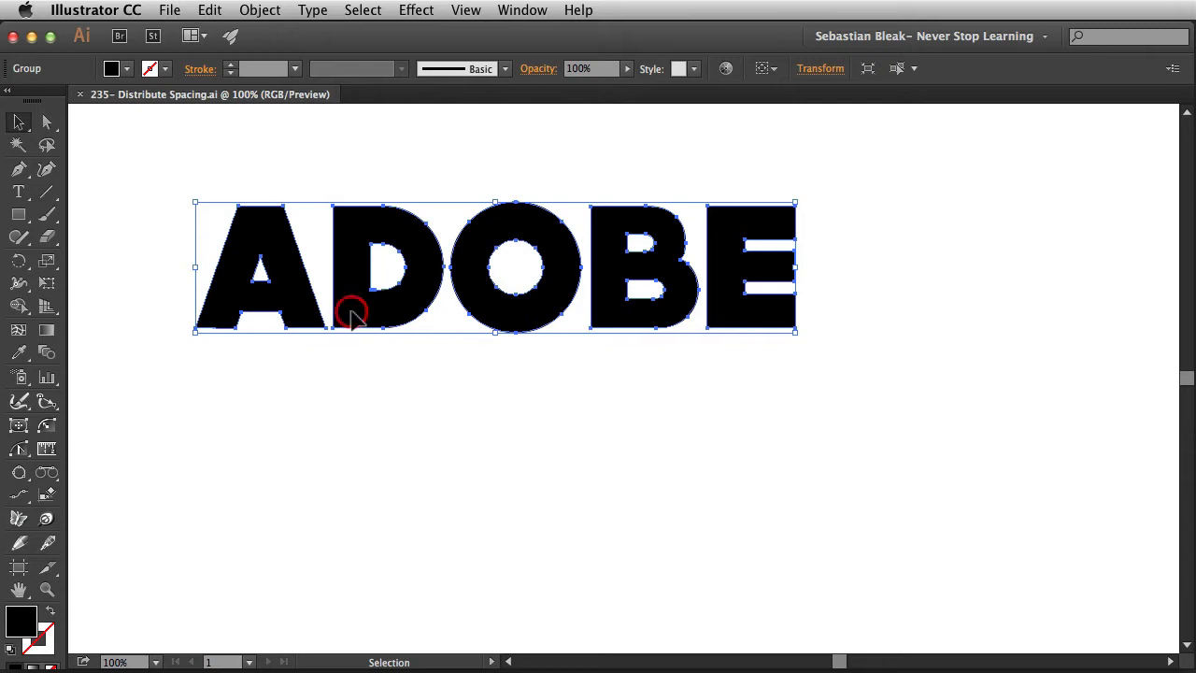
Isolate the ADOBE group, pick out the D and O, then select all five letters
{"action": "left_click", "coordinate": [353, 385]}
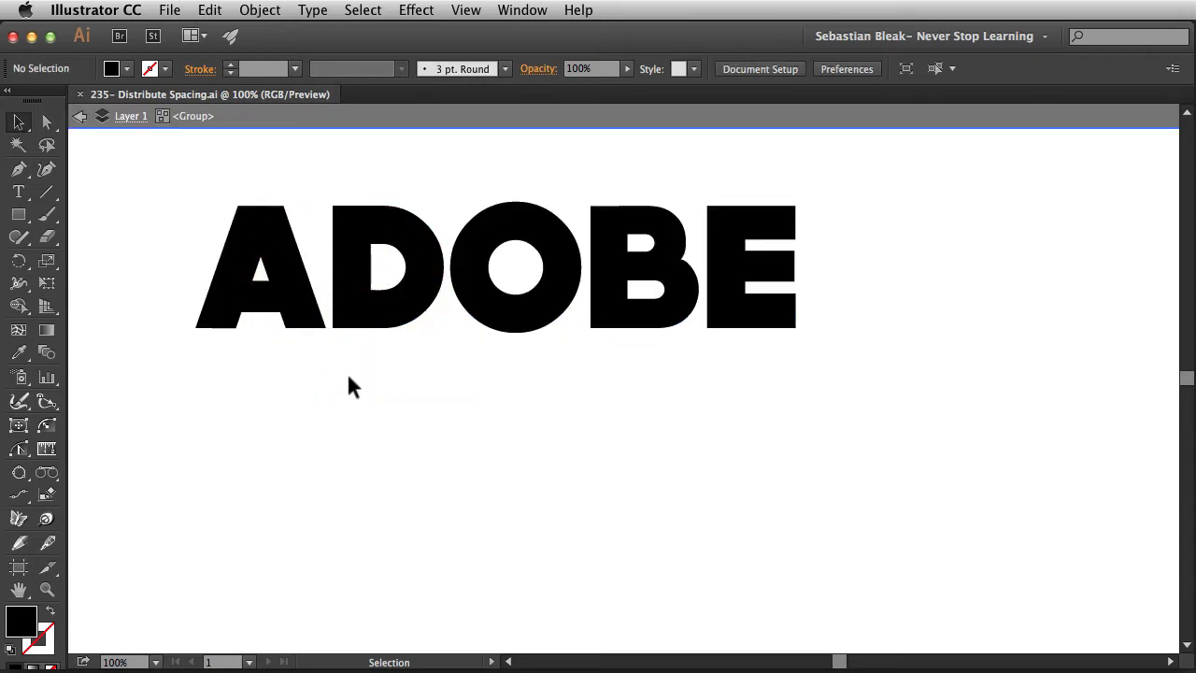
{"action": "left_click", "coordinate": [383, 265]}
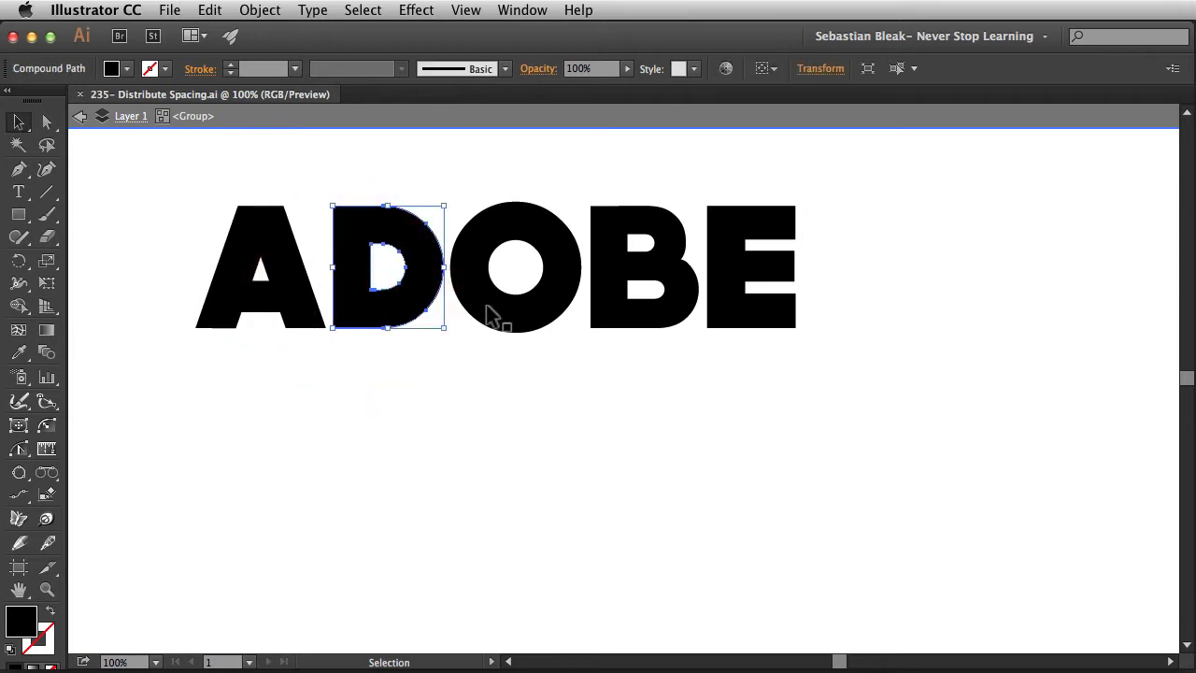
{"action": "left_click", "coordinate": [515, 270]}
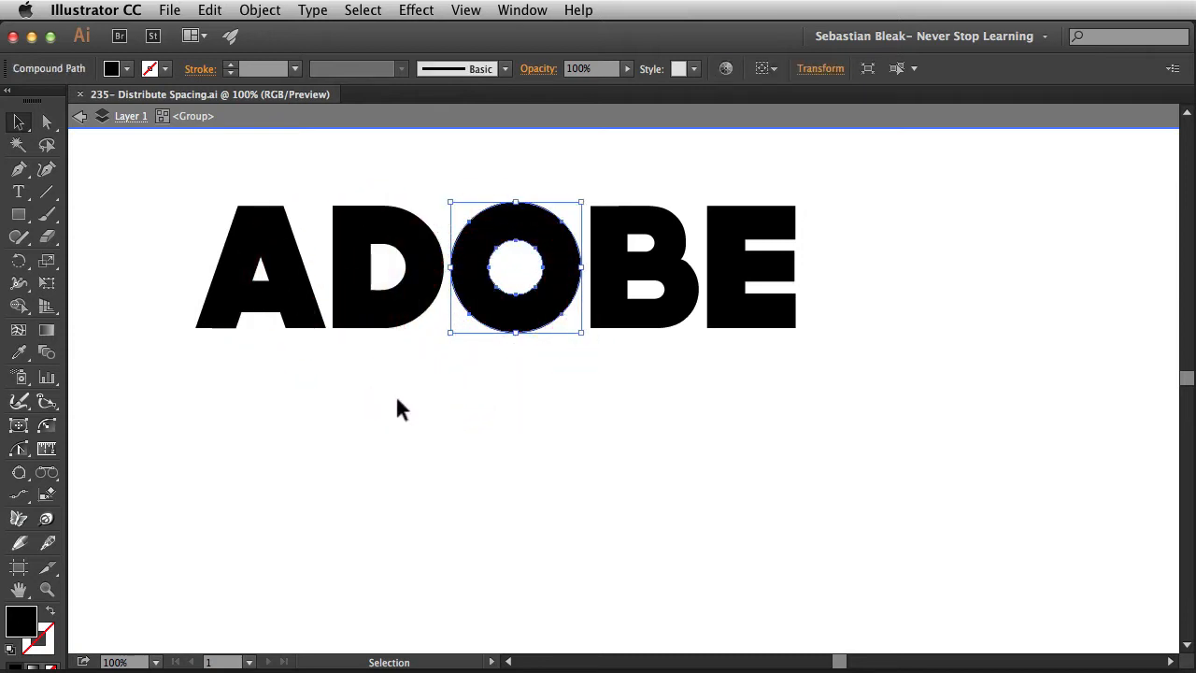
{"action": "left_click", "coordinate": [775, 266]}
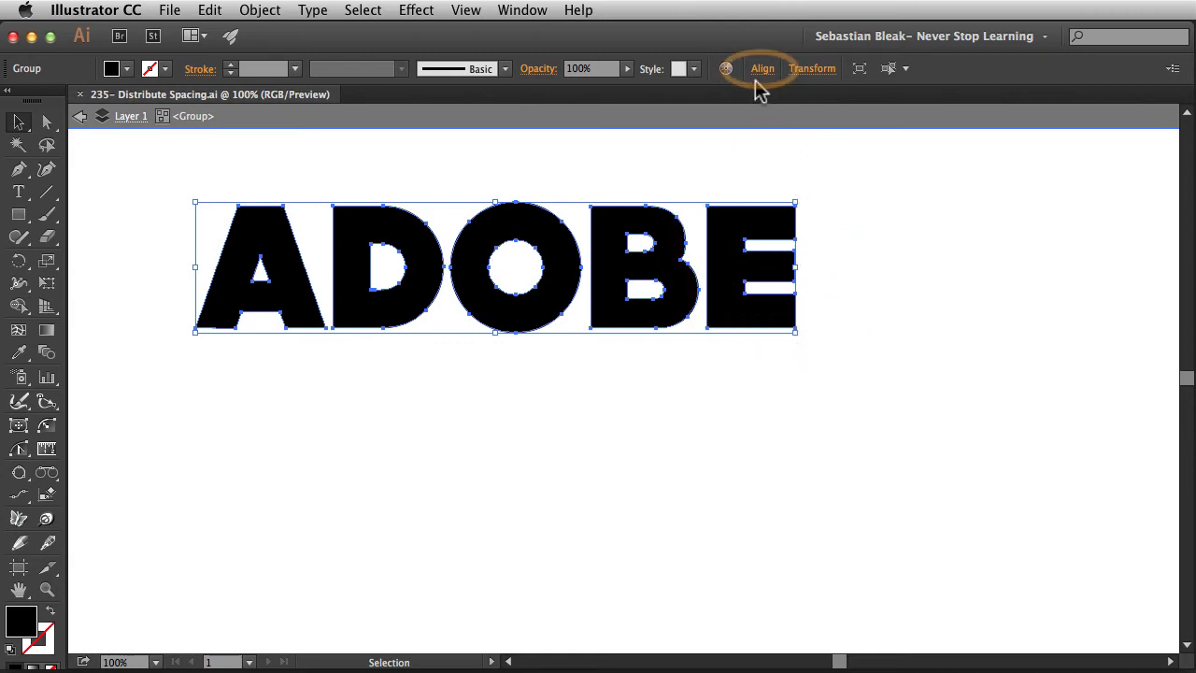
{"action": "mouse_move", "coordinate": [762, 68]}
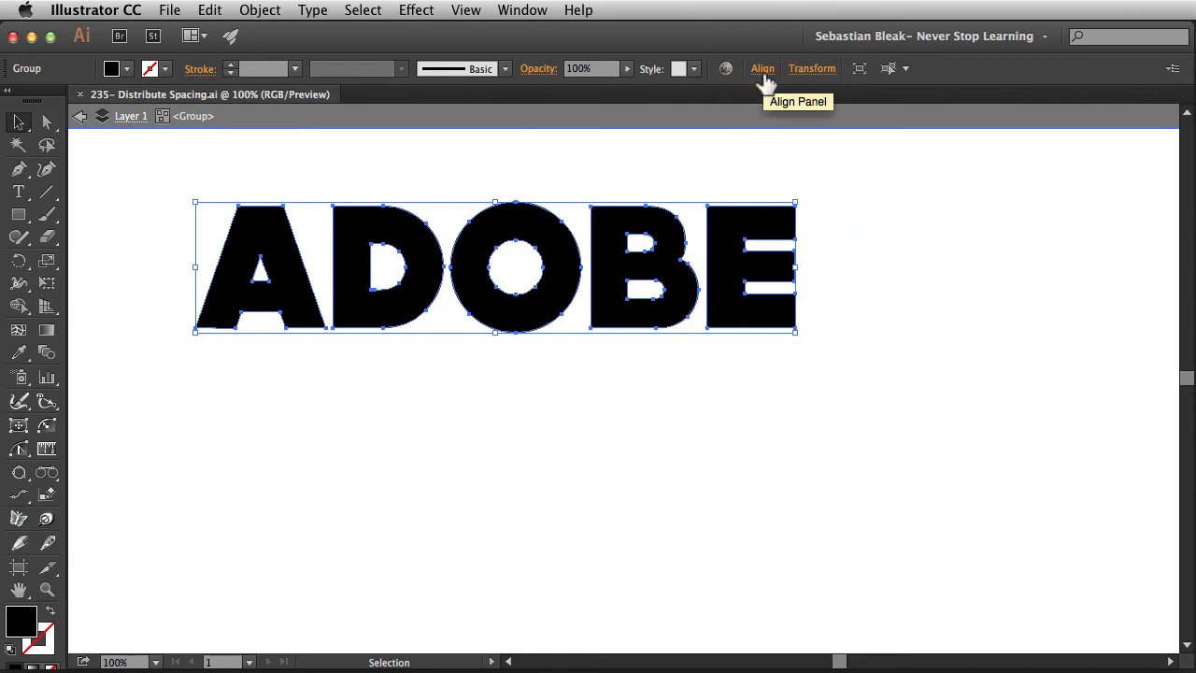
{"action": "left_click", "coordinate": [762, 67]}
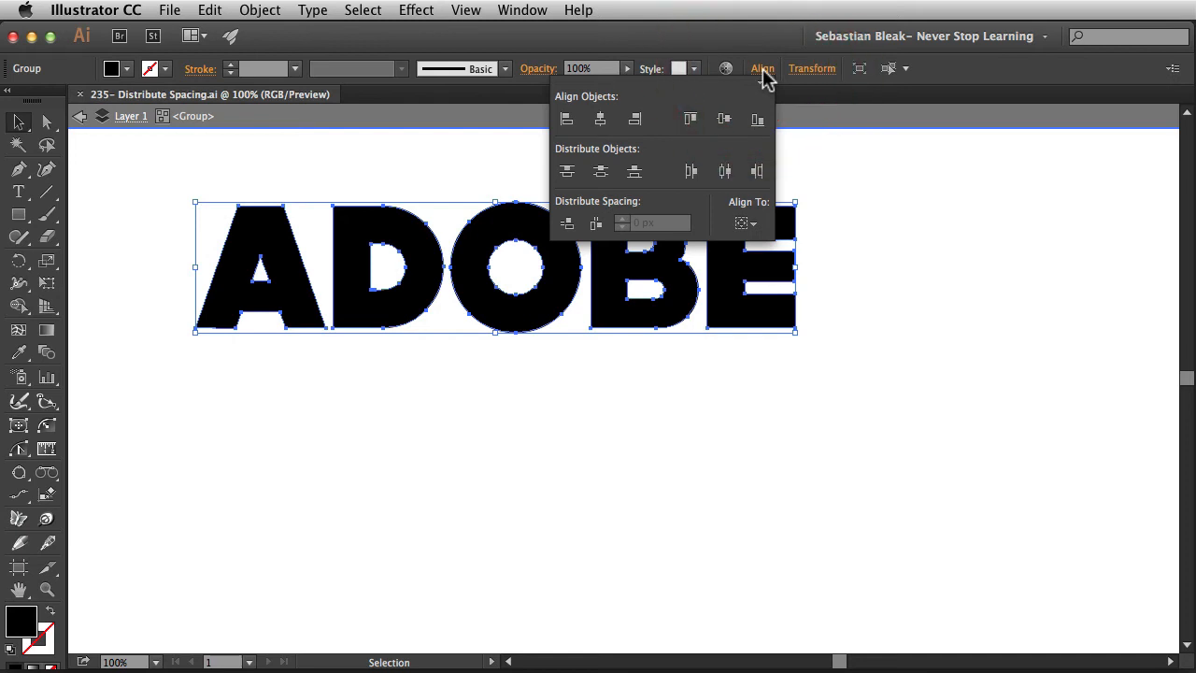
{"action": "mouse_move", "coordinate": [635, 102]}
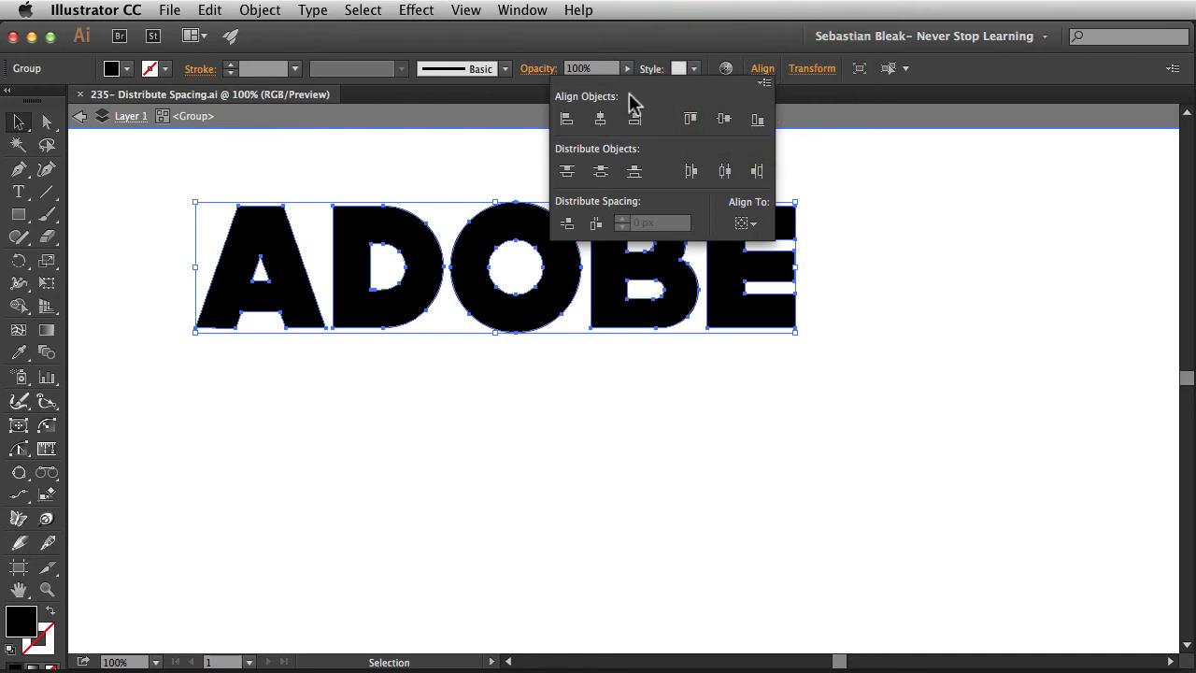
{"action": "mouse_move", "coordinate": [664, 159]}
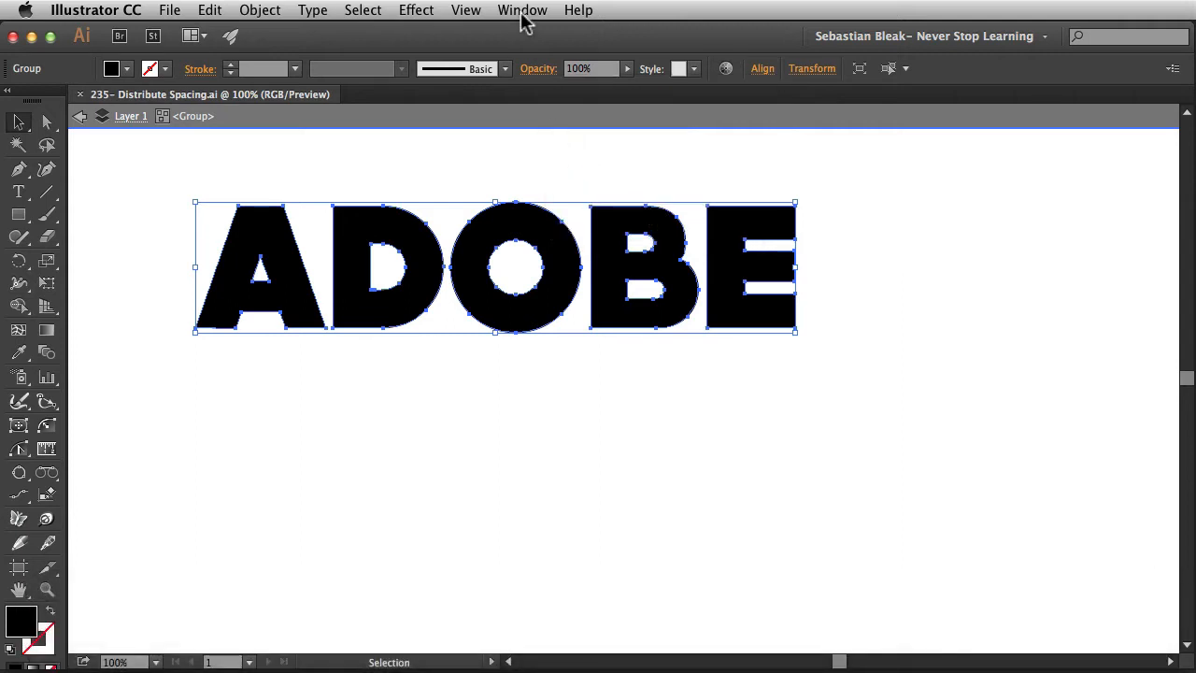
Show the Align panel from the Window menu with Show Options revealing Distribute Spacing
{"action": "left_click", "coordinate": [522, 11]}
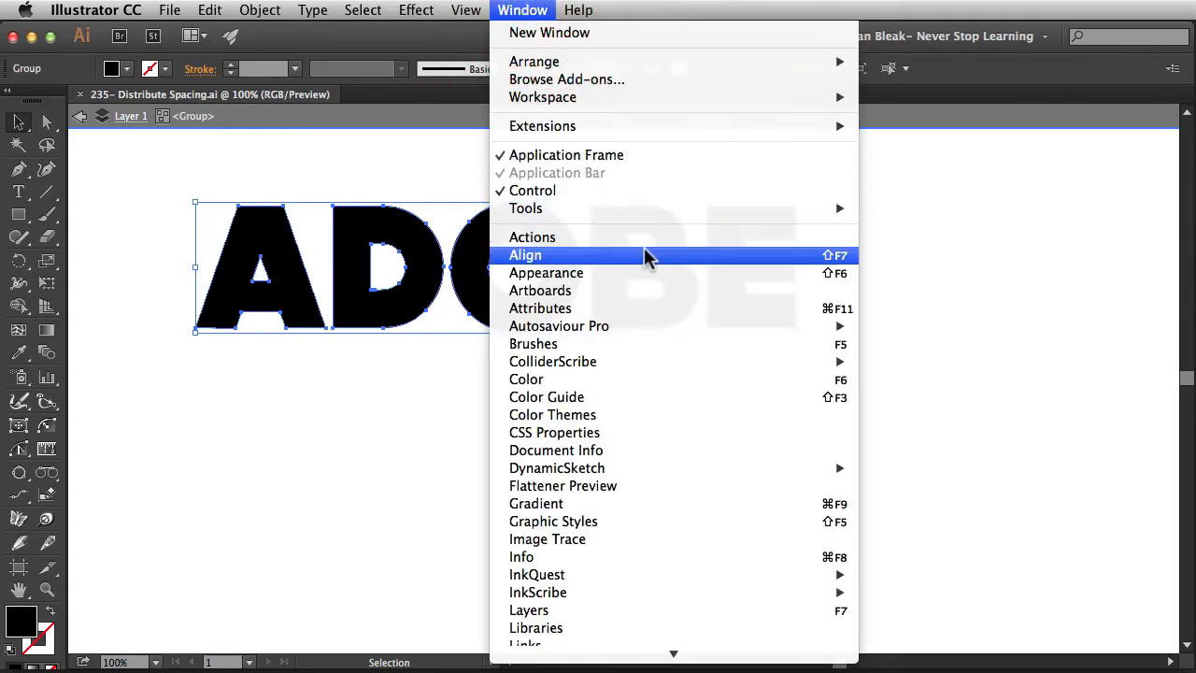
{"action": "left_click", "coordinate": [525, 254]}
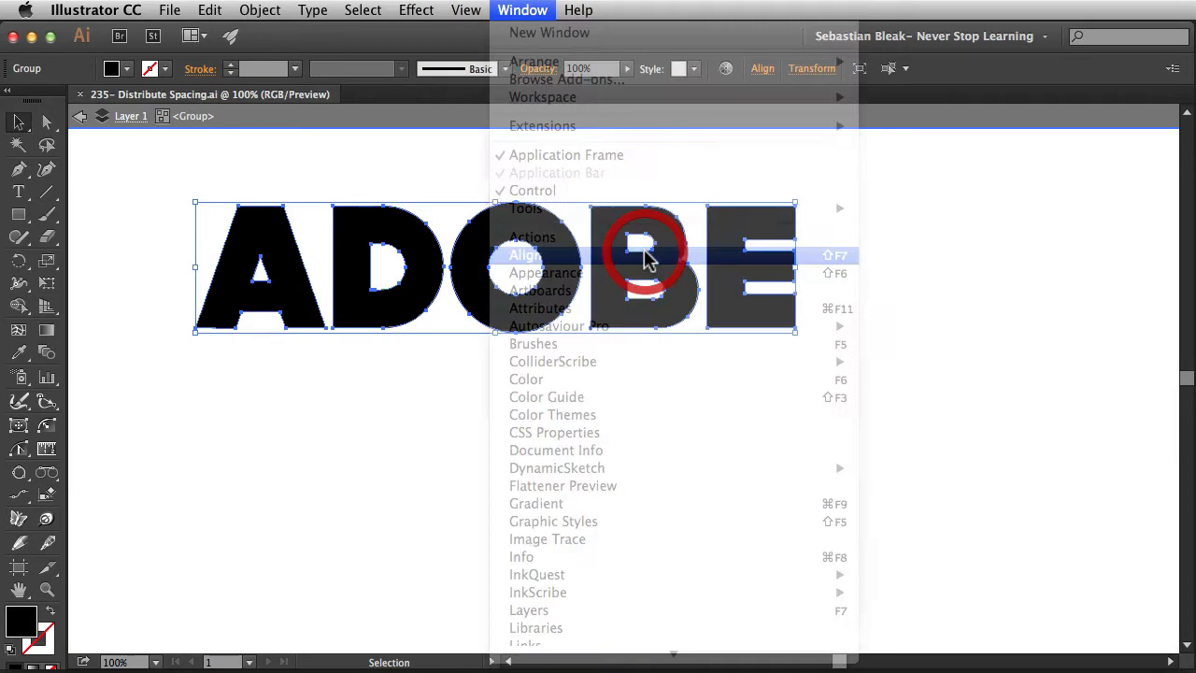
{"action": "left_click", "coordinate": [523, 254]}
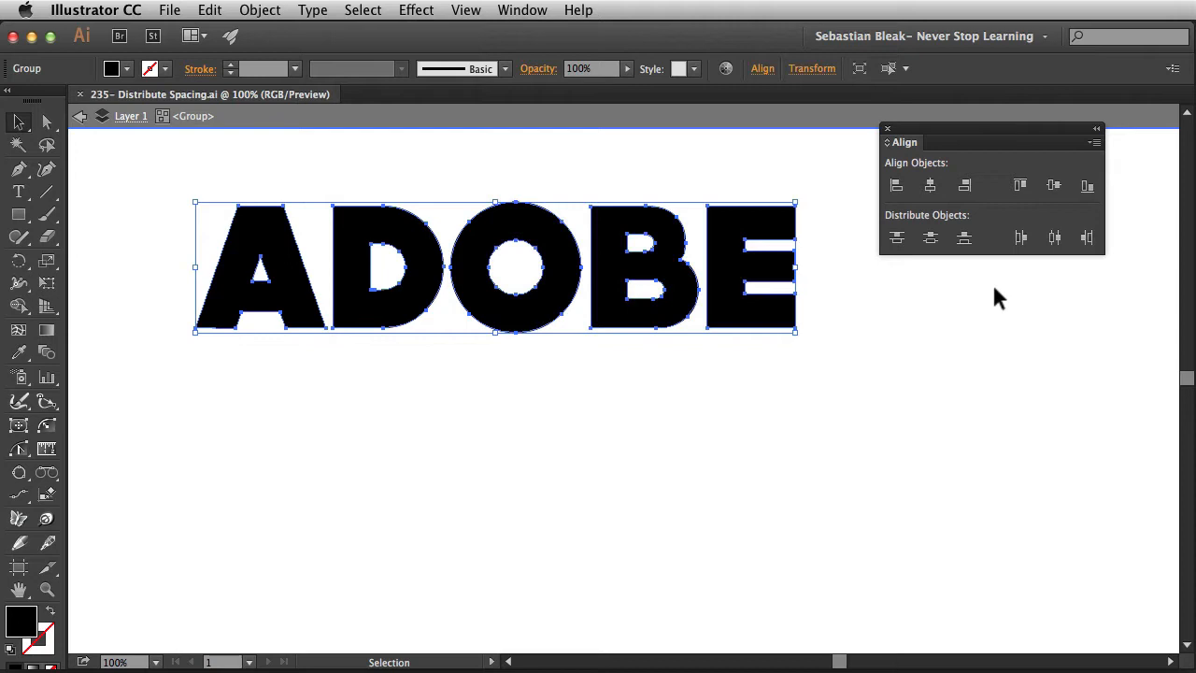
{"action": "mouse_move", "coordinate": [968, 301]}
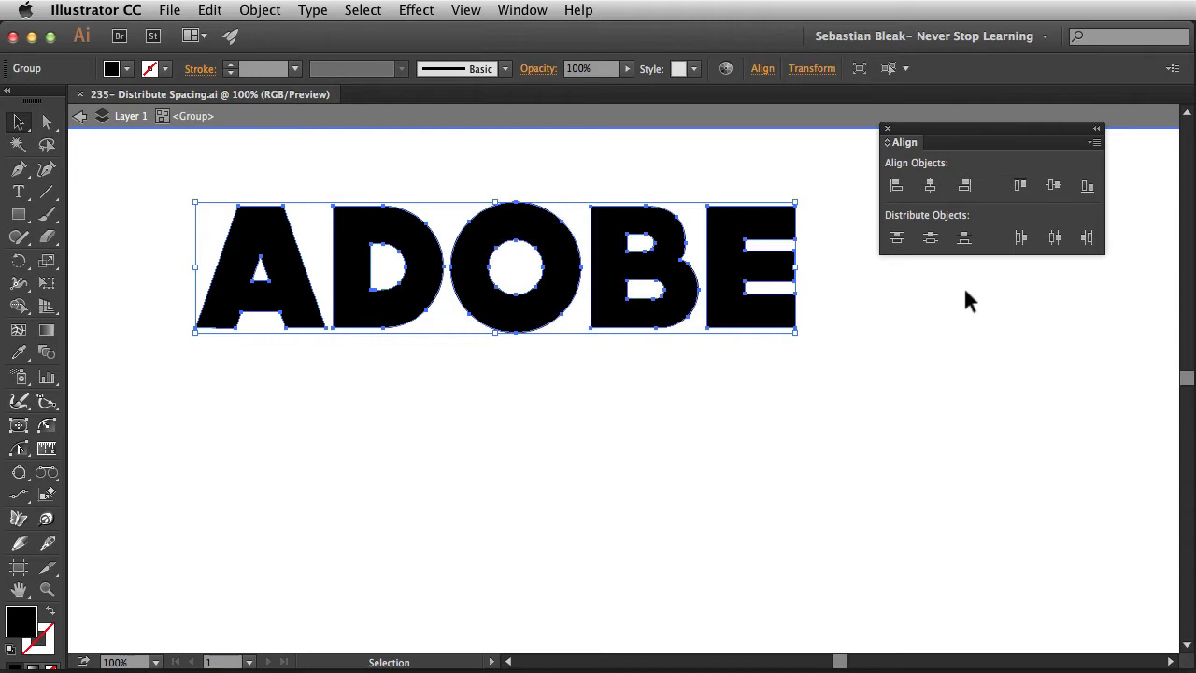
{"action": "mouse_move", "coordinate": [1094, 168]}
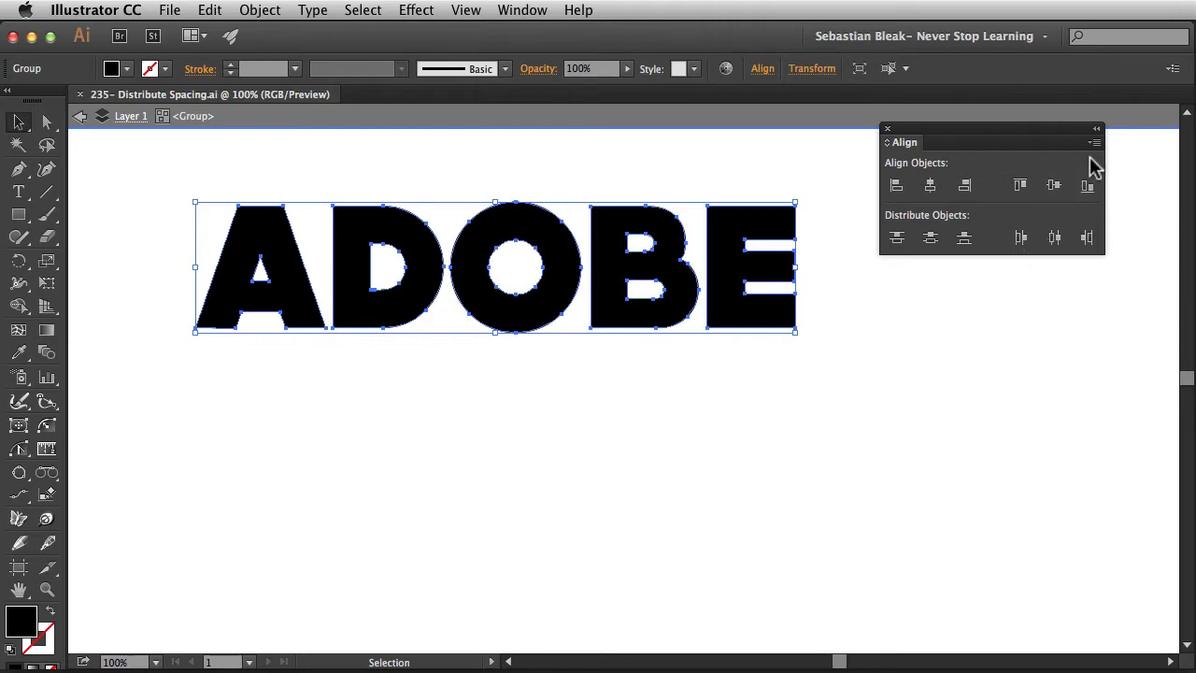
{"action": "left_click", "coordinate": [1095, 142]}
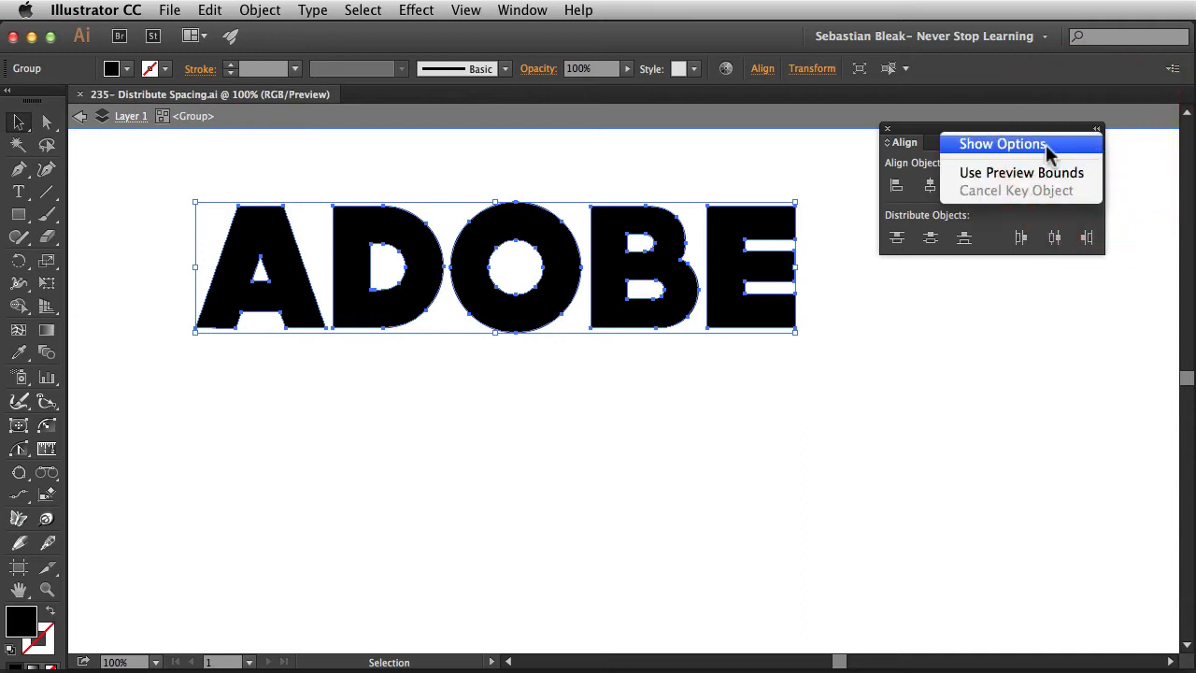
{"action": "left_click", "coordinate": [1001, 144]}
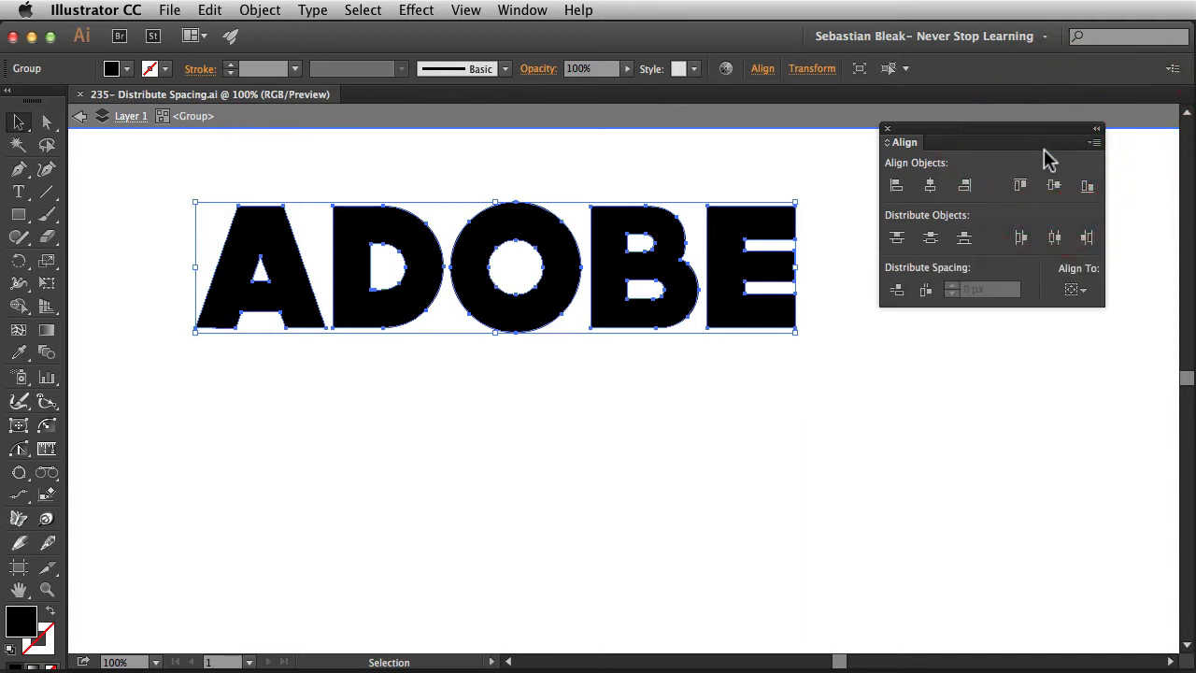
{"action": "mouse_move", "coordinate": [897, 161]}
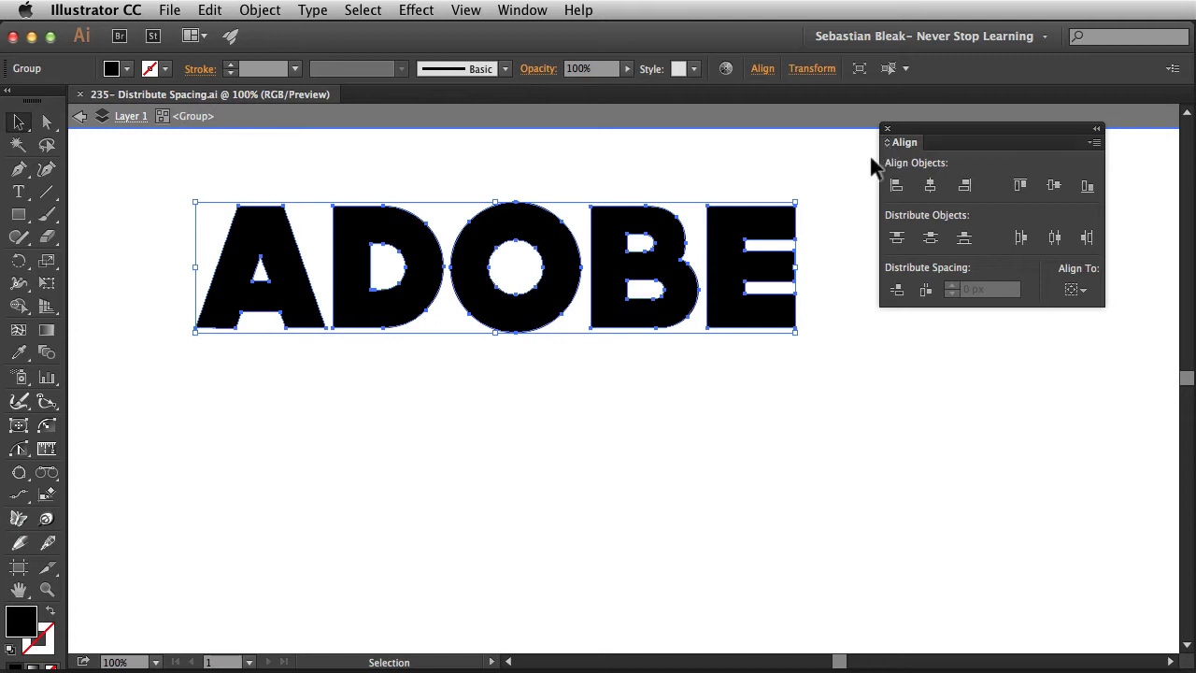
{"action": "mouse_move", "coordinate": [882, 364]}
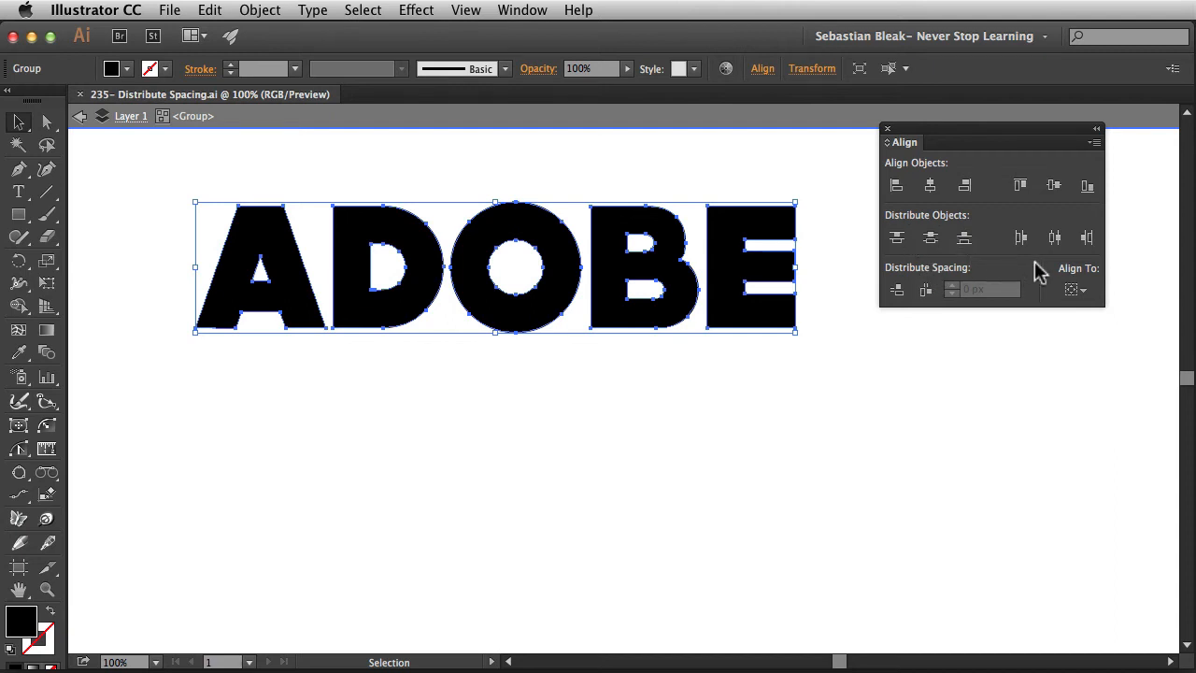
{"action": "mouse_move", "coordinate": [1054, 238]}
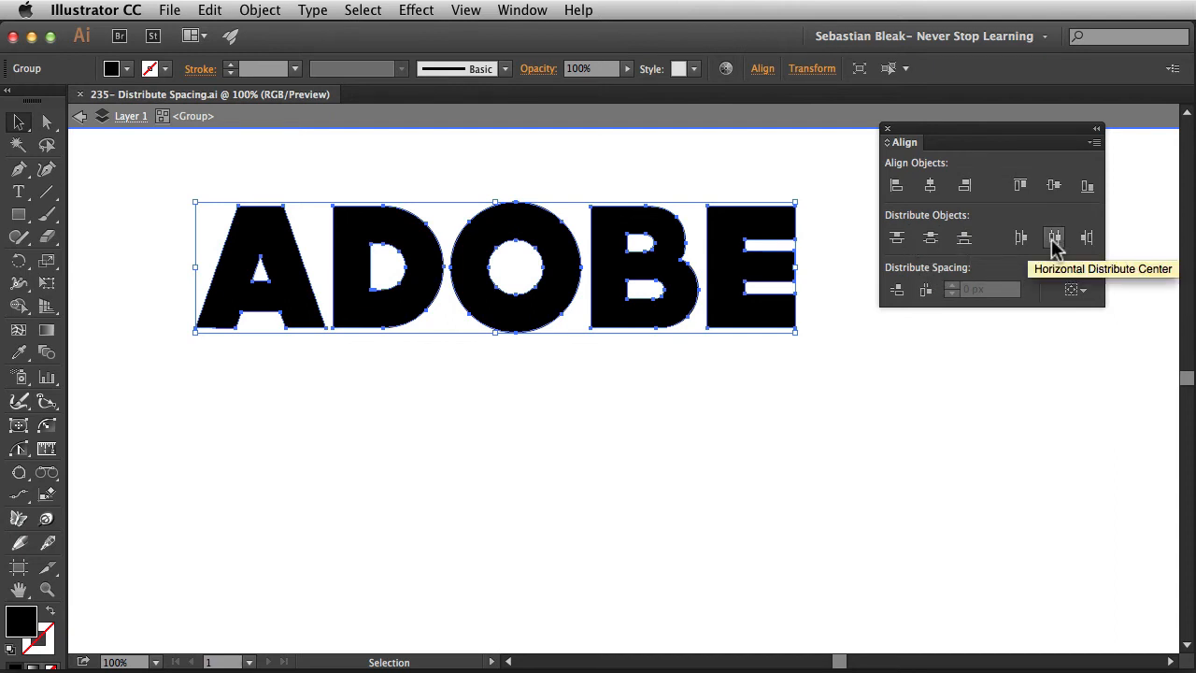
Apply Horizontal Distribute Center to the letters, then reselect them all
{"action": "left_click", "coordinate": [1054, 236]}
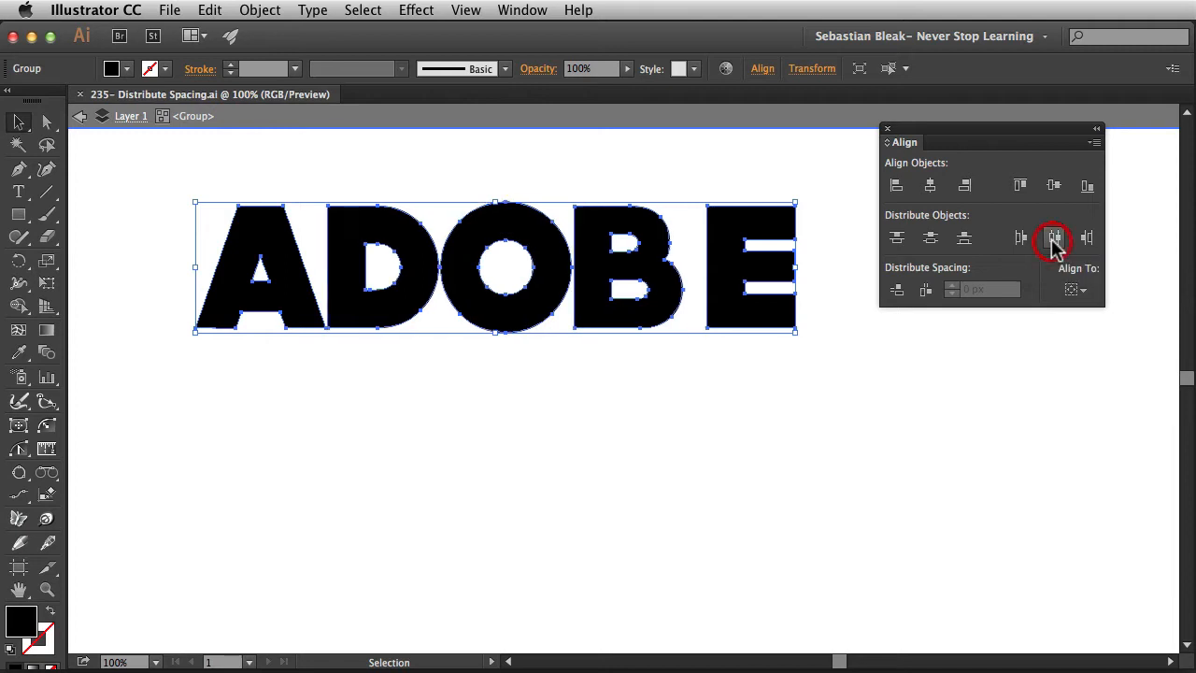
{"action": "left_click", "coordinate": [690, 378]}
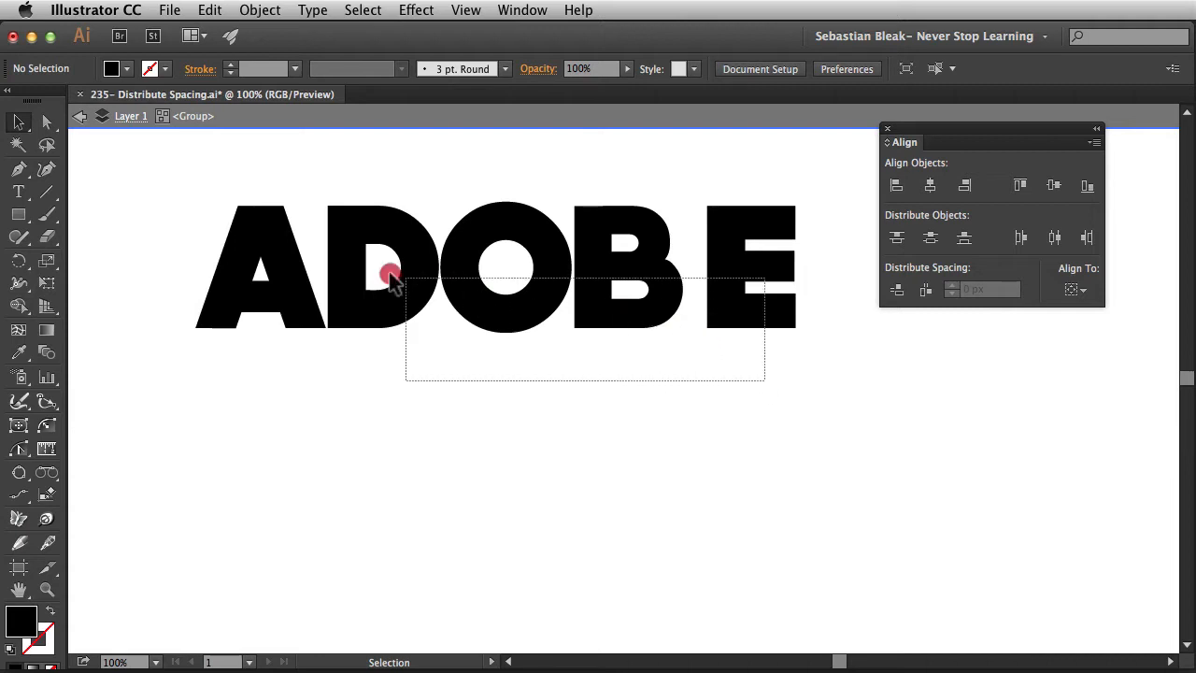
{"action": "left_click", "coordinate": [390, 273]}
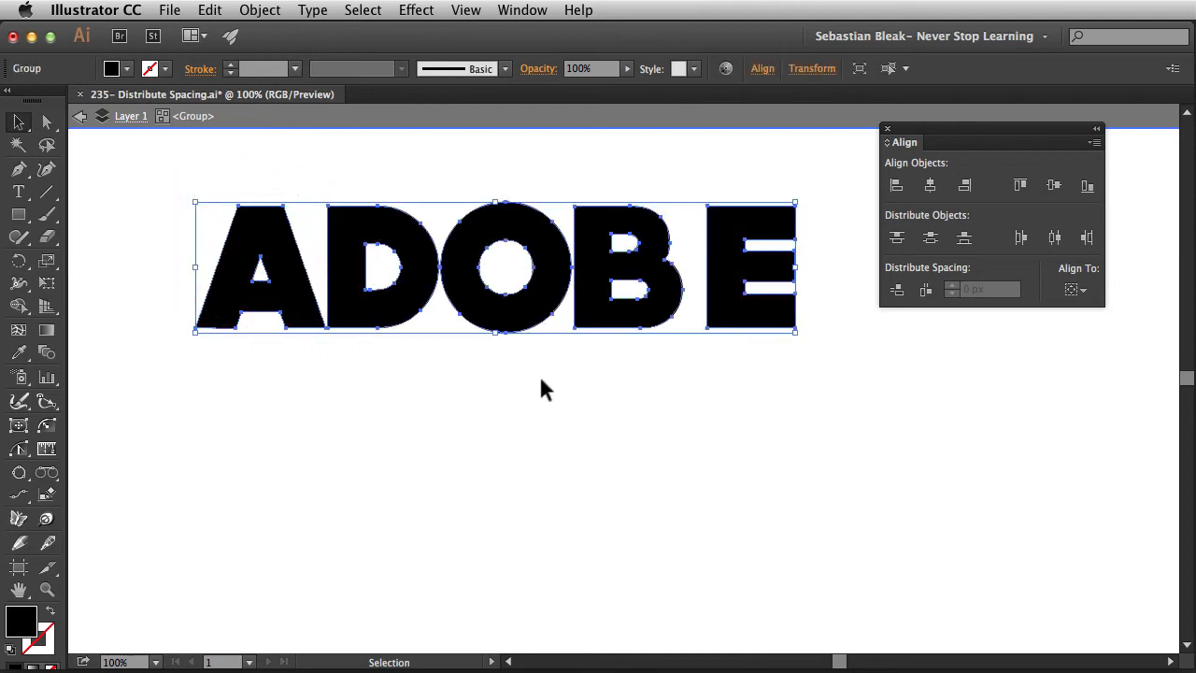
{"action": "left_click", "coordinate": [524, 11]}
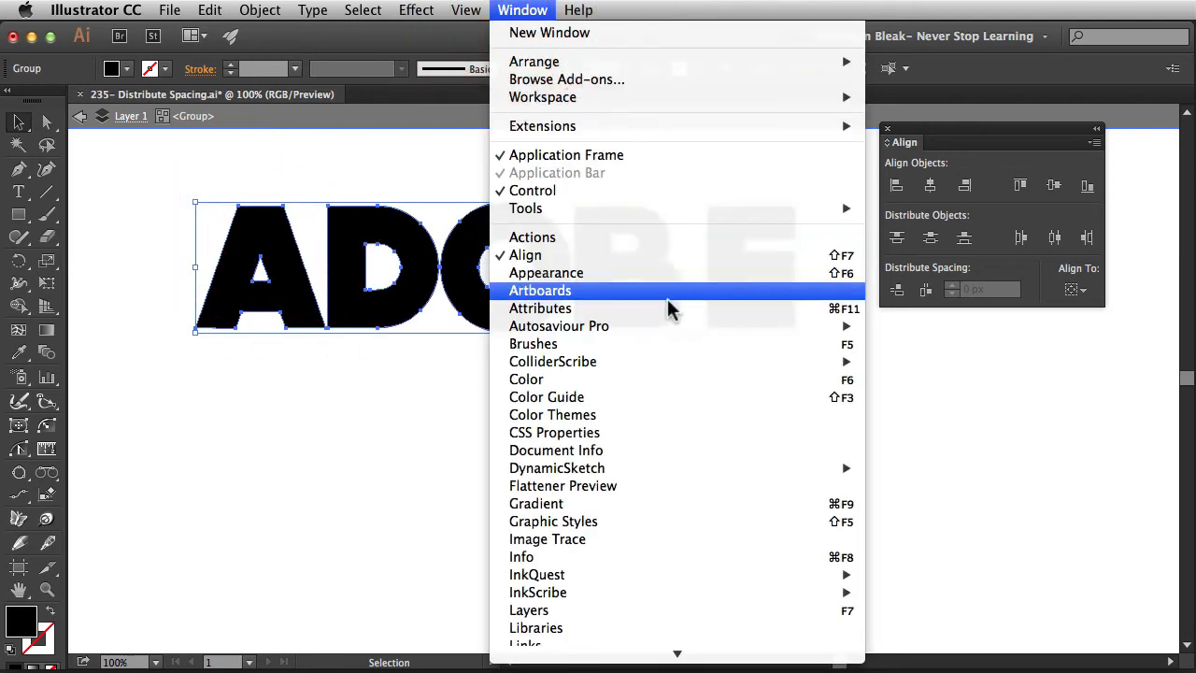
{"action": "left_click", "coordinate": [540, 308]}
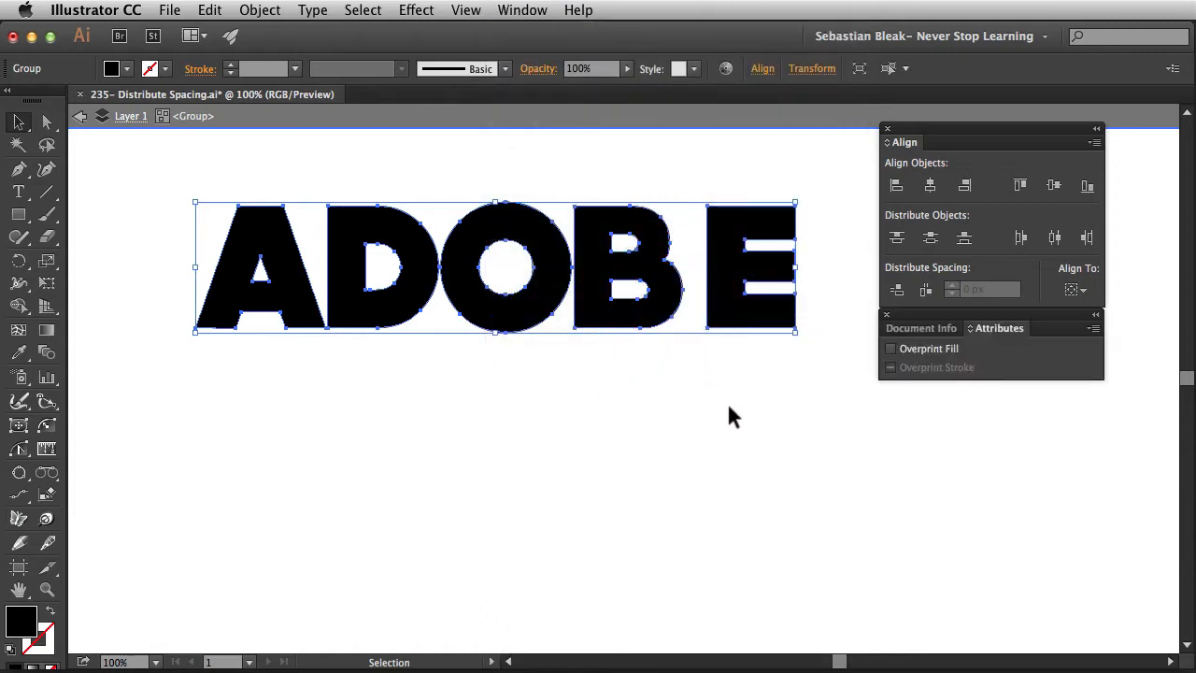
{"action": "mouse_move", "coordinate": [976, 338]}
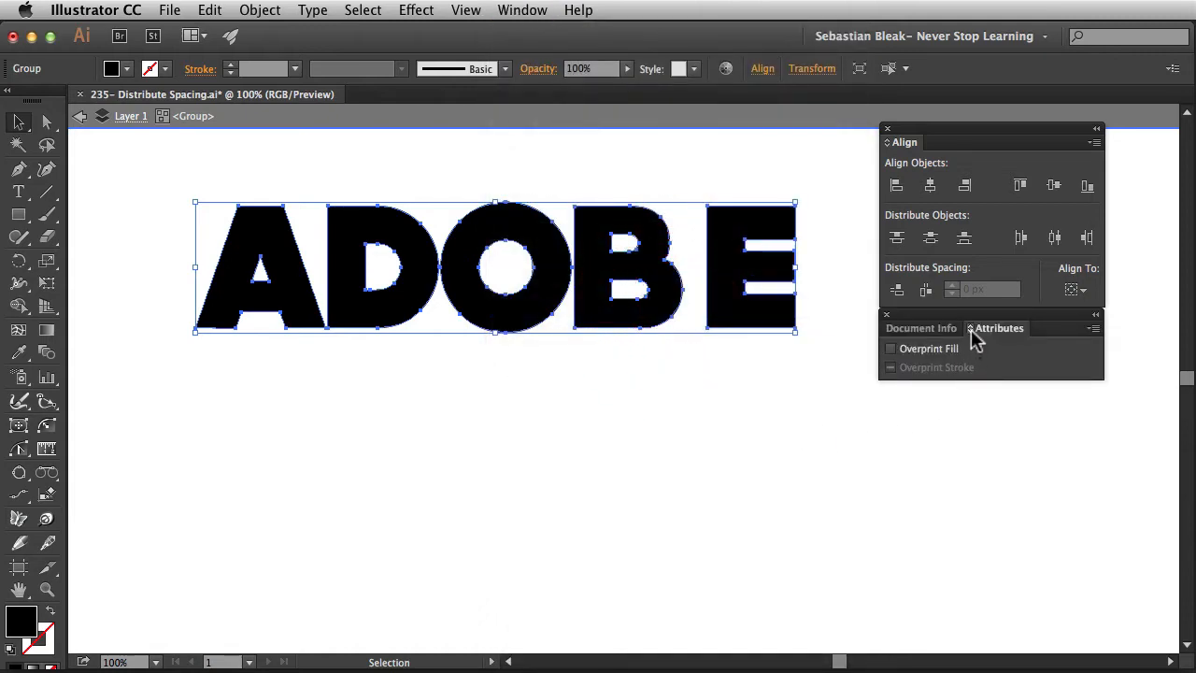
{"action": "left_click", "coordinate": [997, 329]}
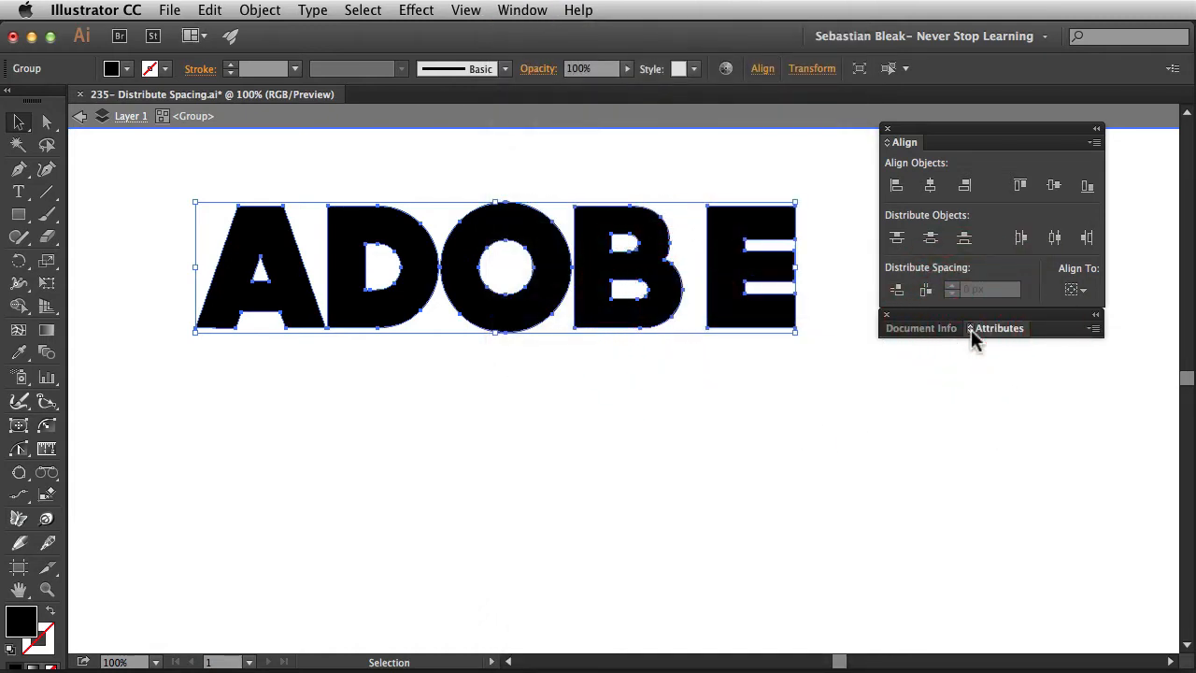
{"action": "left_click", "coordinate": [998, 329]}
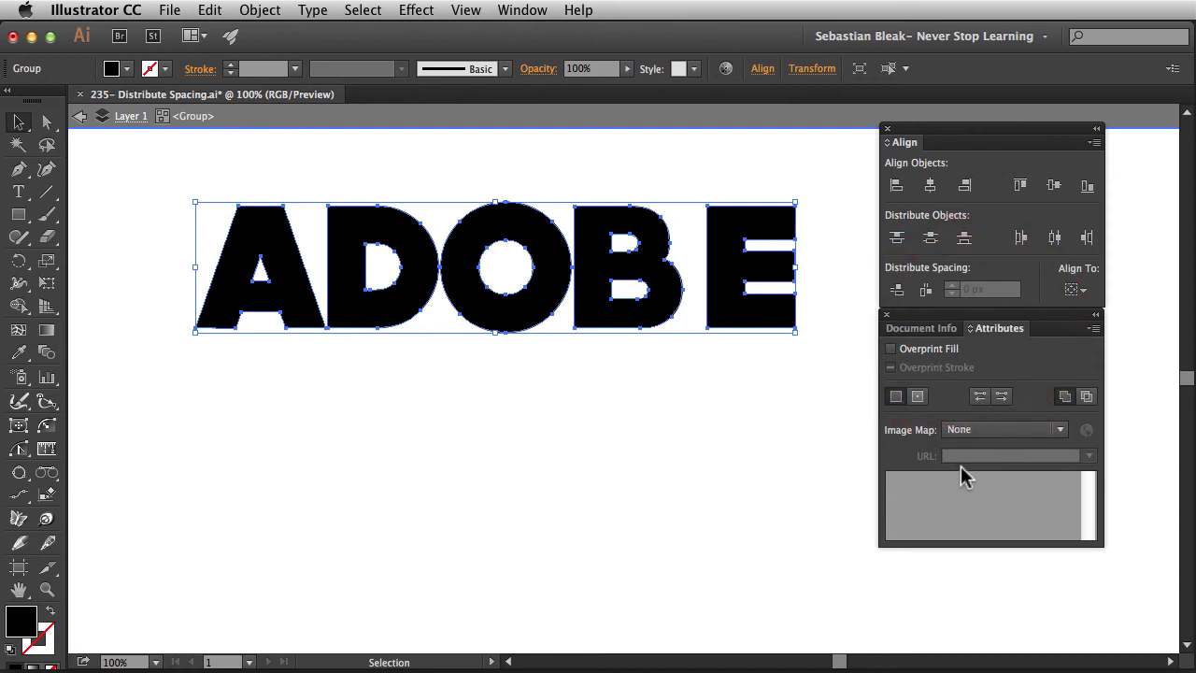
{"action": "mouse_move", "coordinate": [927, 430]}
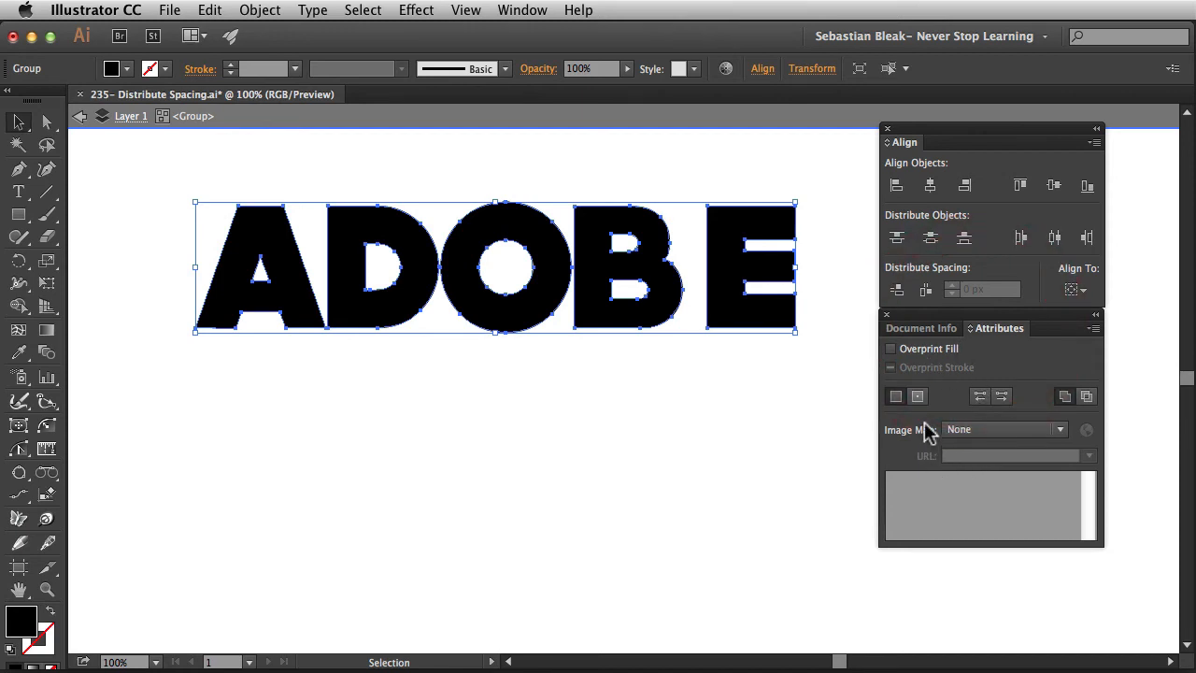
{"action": "mouse_move", "coordinate": [917, 396]}
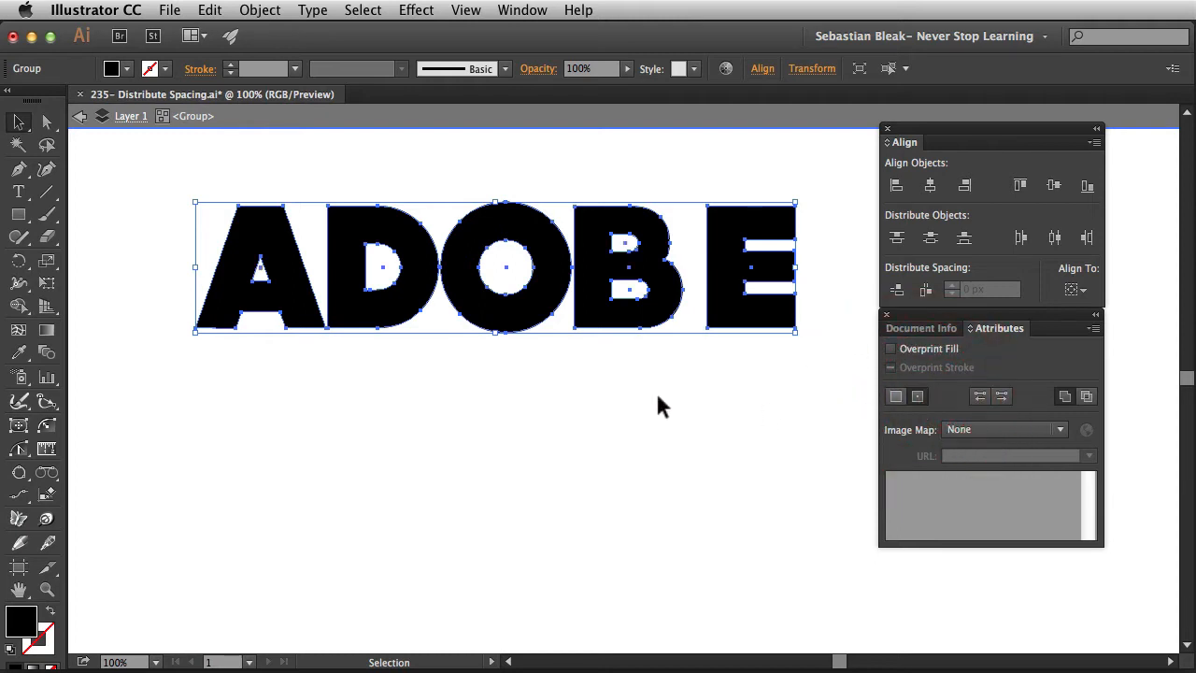
{"action": "mouse_move", "coordinate": [626, 280]}
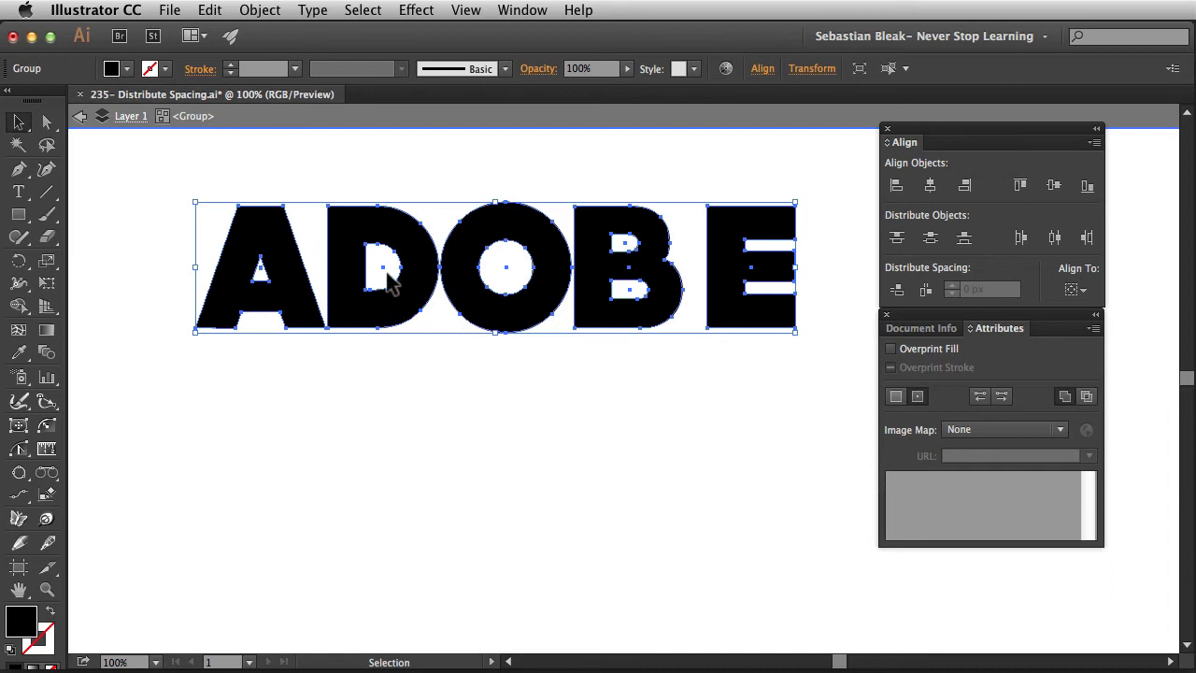
{"action": "mouse_move", "coordinate": [327, 383]}
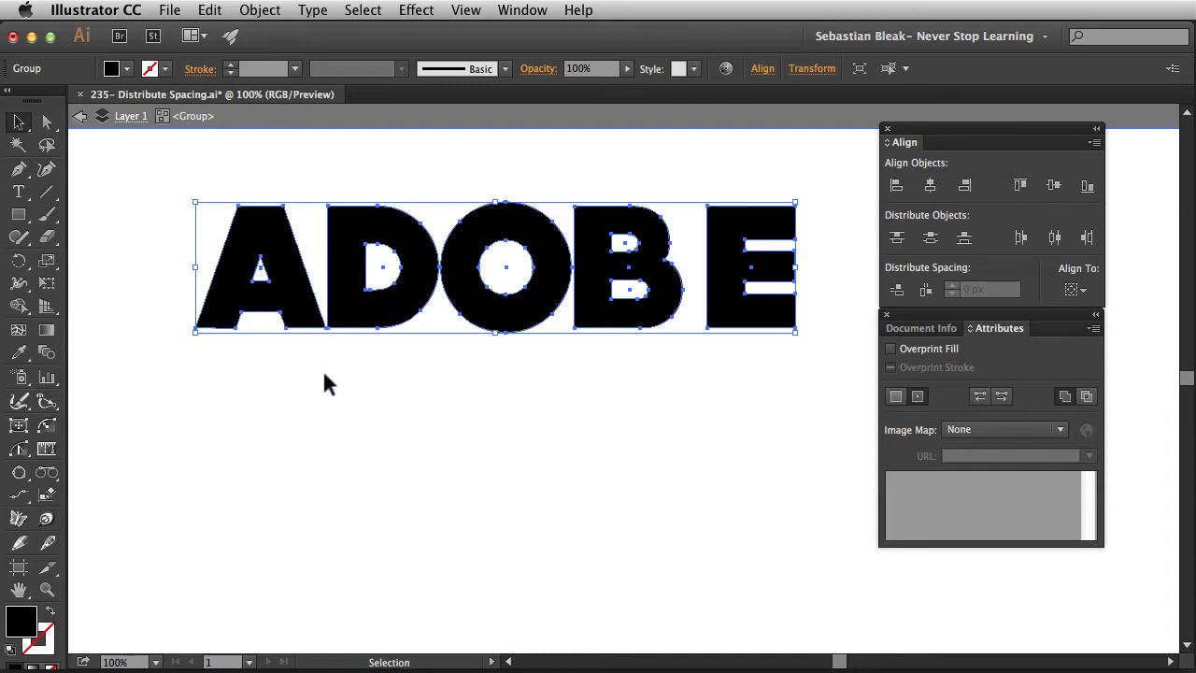
{"action": "mouse_move", "coordinate": [393, 400]}
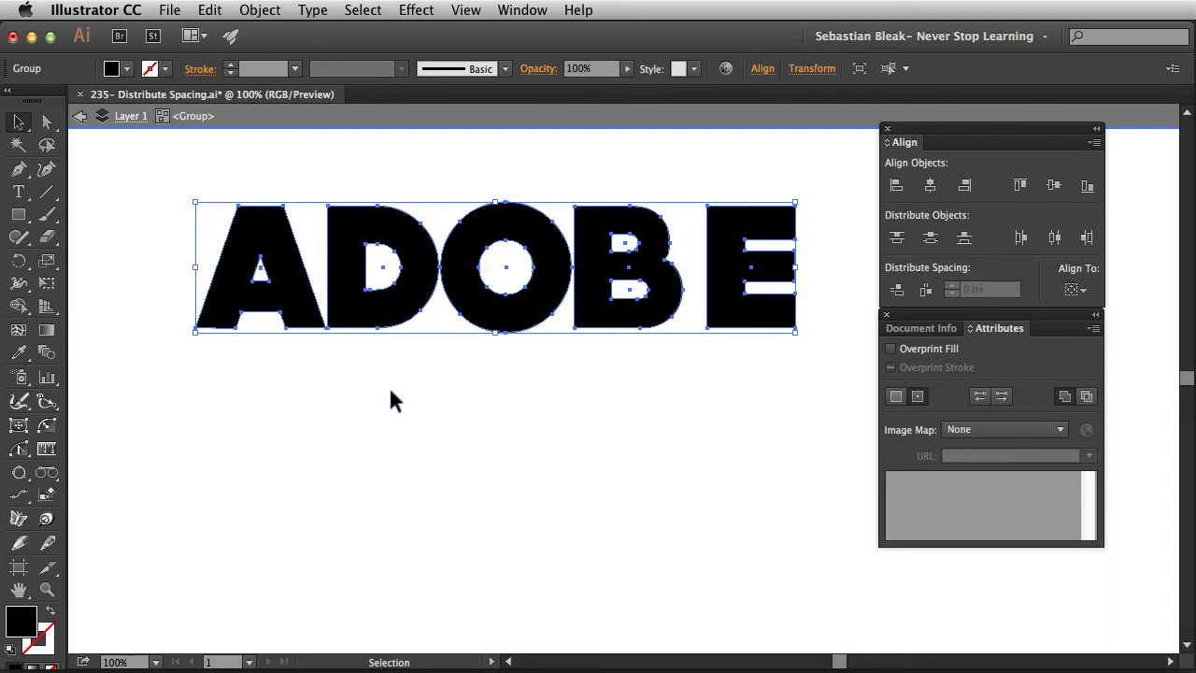
{"action": "mouse_move", "coordinate": [710, 303]}
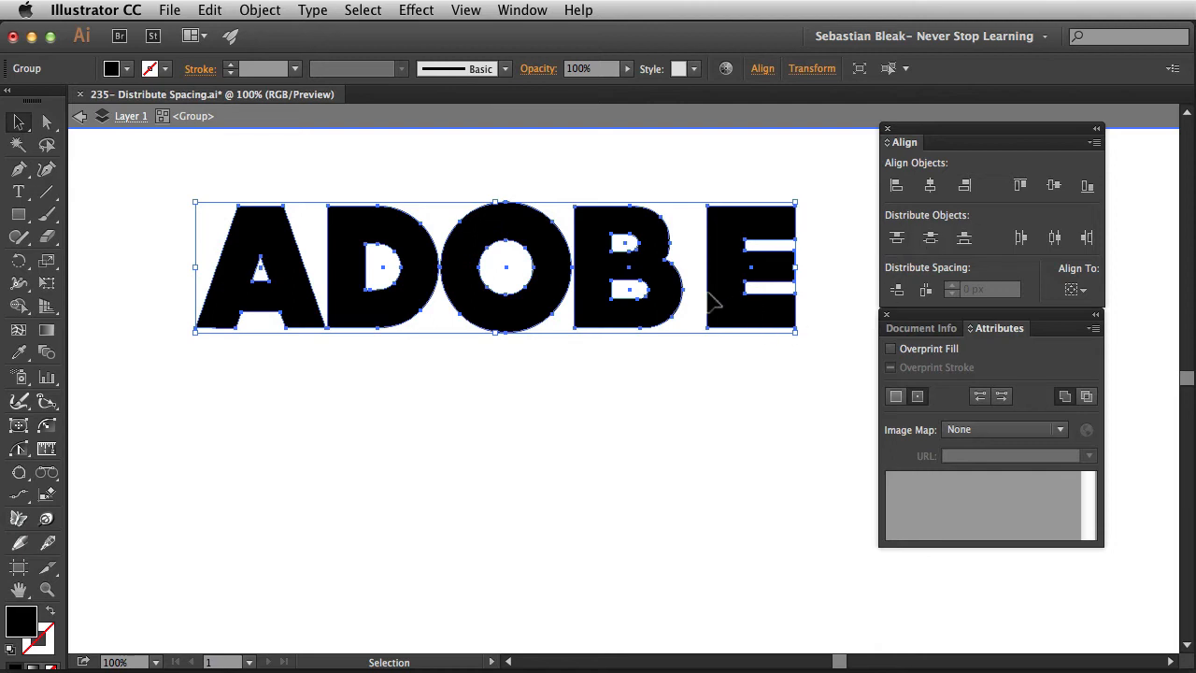
{"action": "mouse_move", "coordinate": [861, 407]}
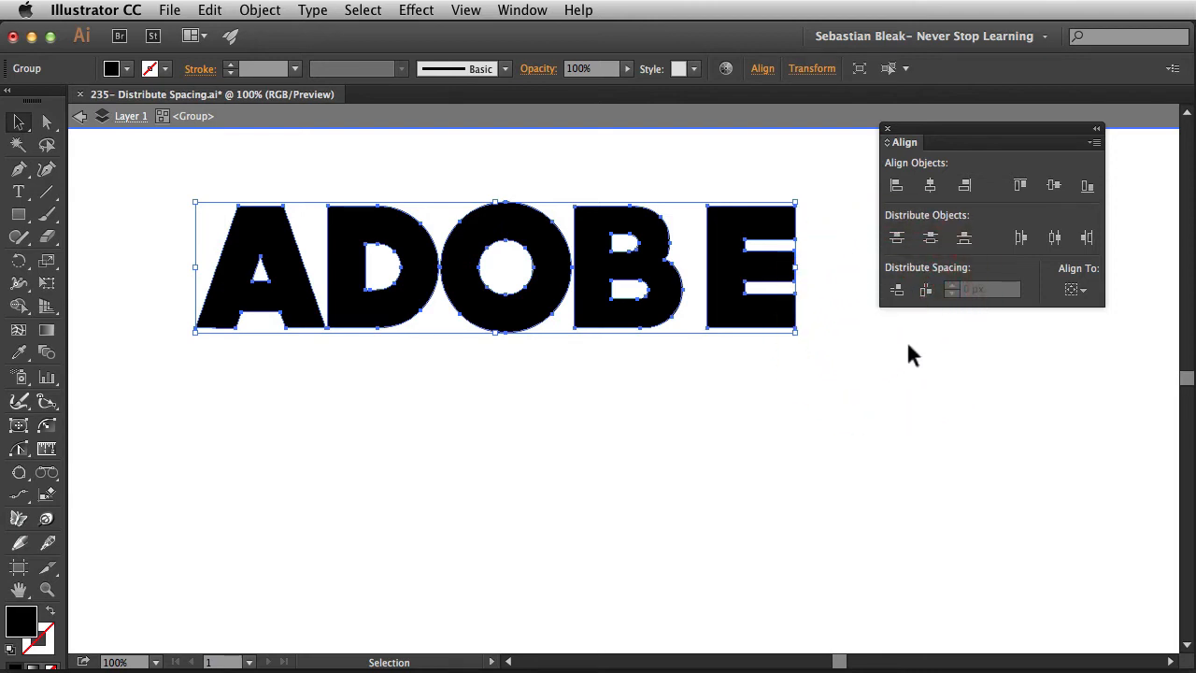
{"action": "mouse_move", "coordinate": [923, 340]}
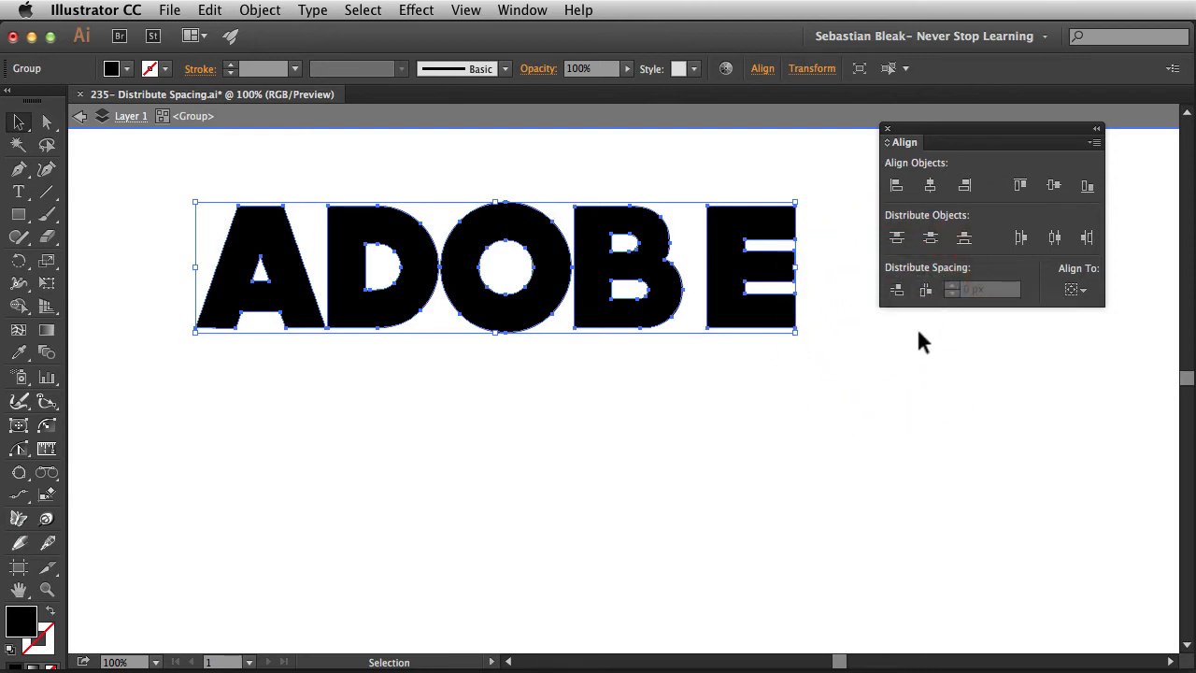
{"action": "mouse_move", "coordinate": [914, 343]}
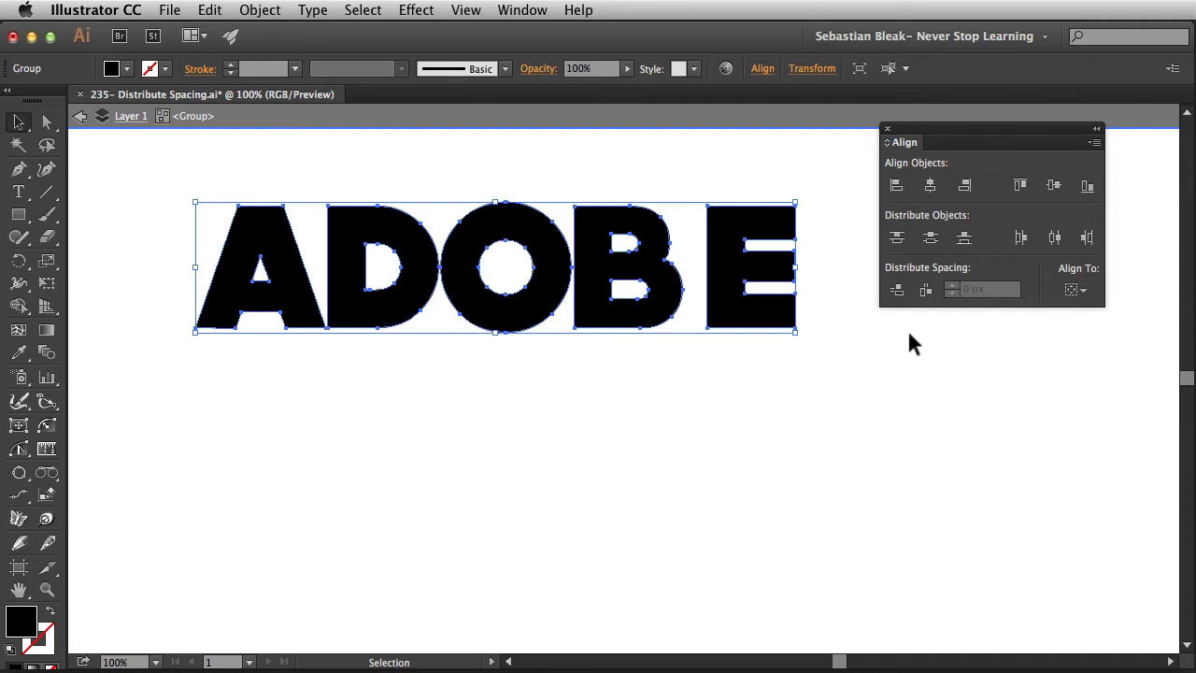
{"action": "mouse_move", "coordinate": [897, 289]}
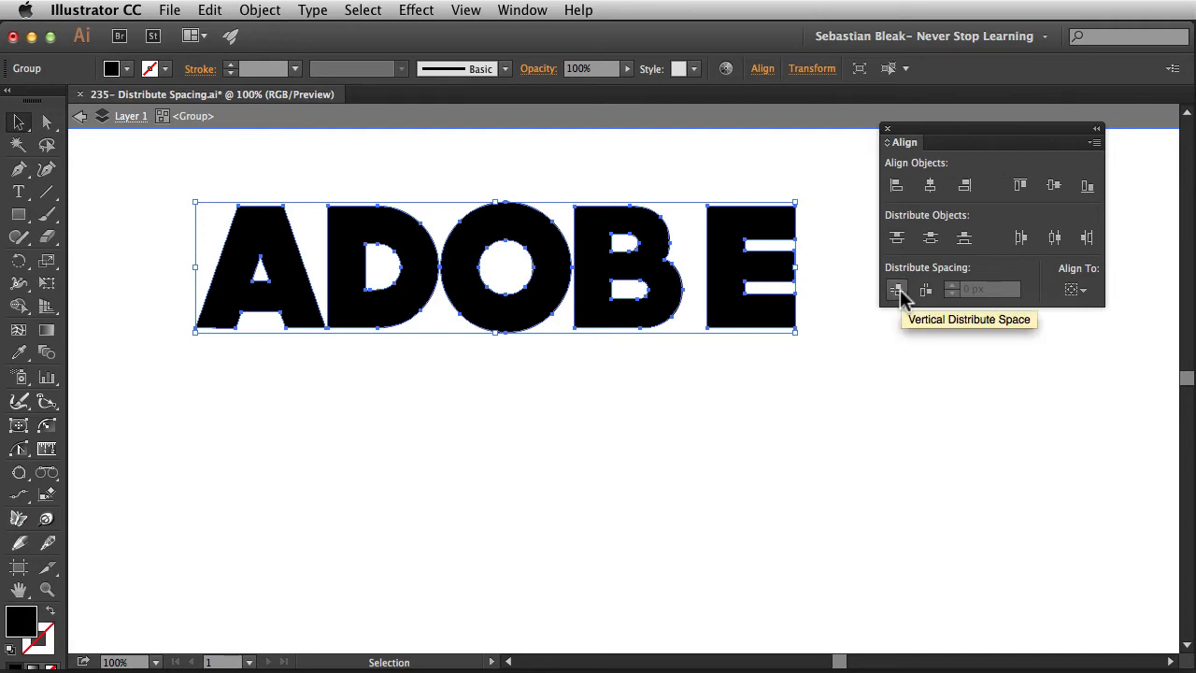
{"action": "mouse_move", "coordinate": [792, 383]}
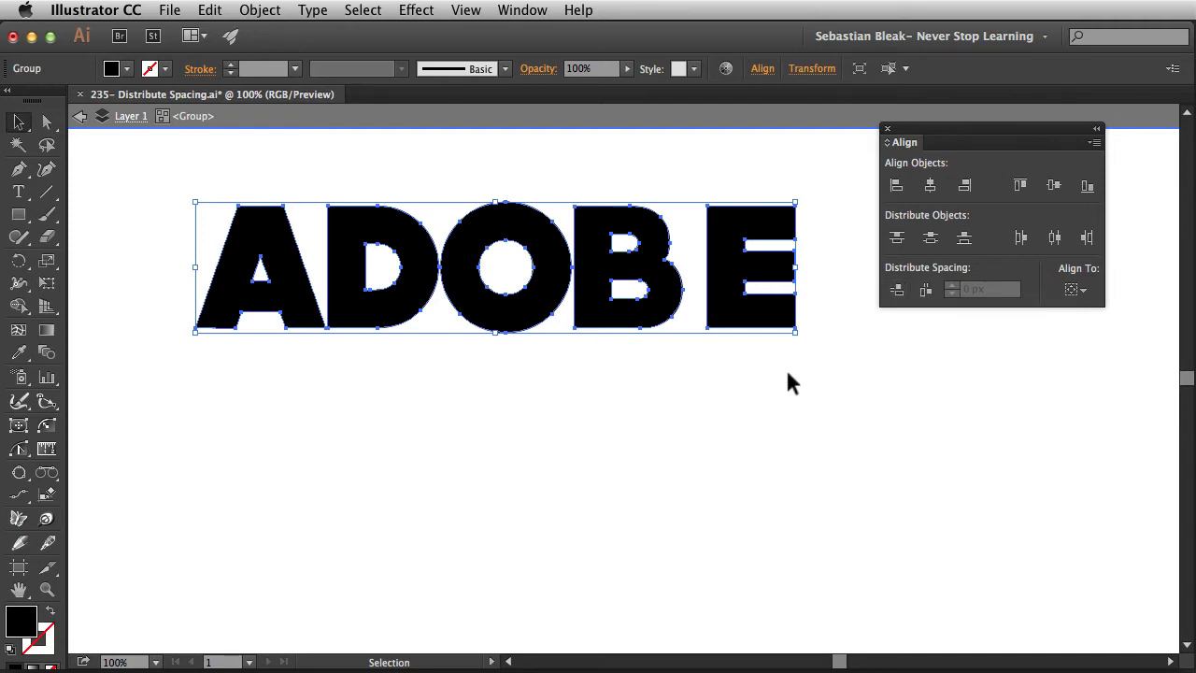
{"action": "mouse_move", "coordinate": [639, 366]}
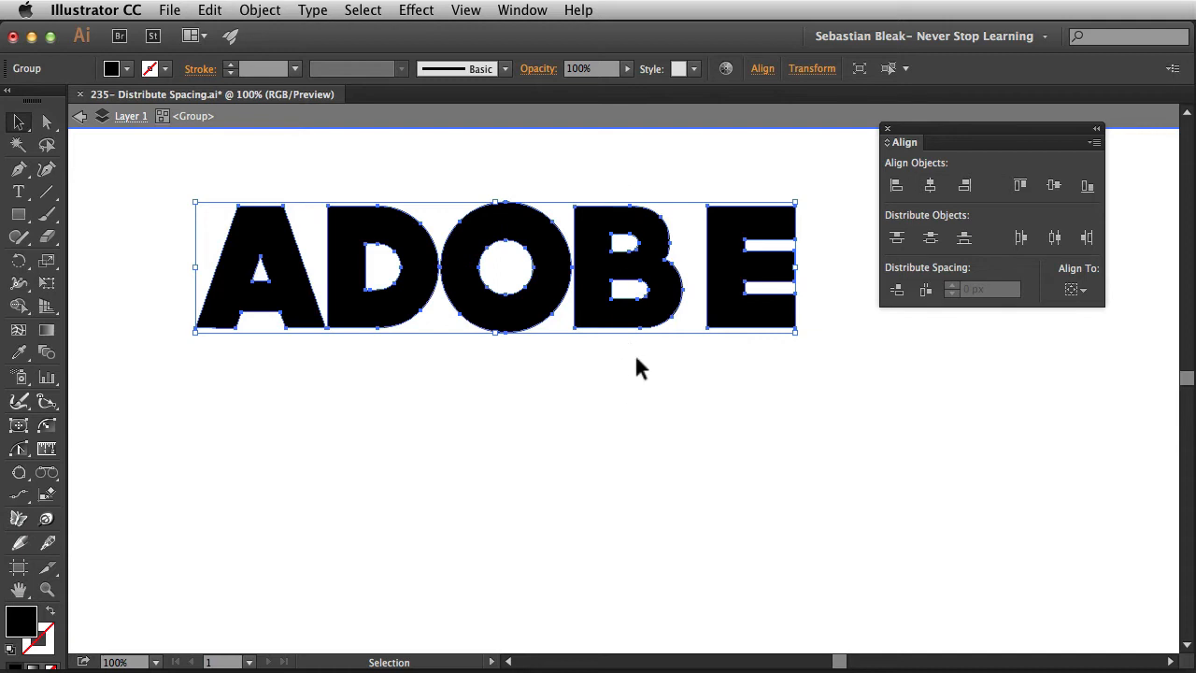
{"action": "mouse_move", "coordinate": [893, 340]}
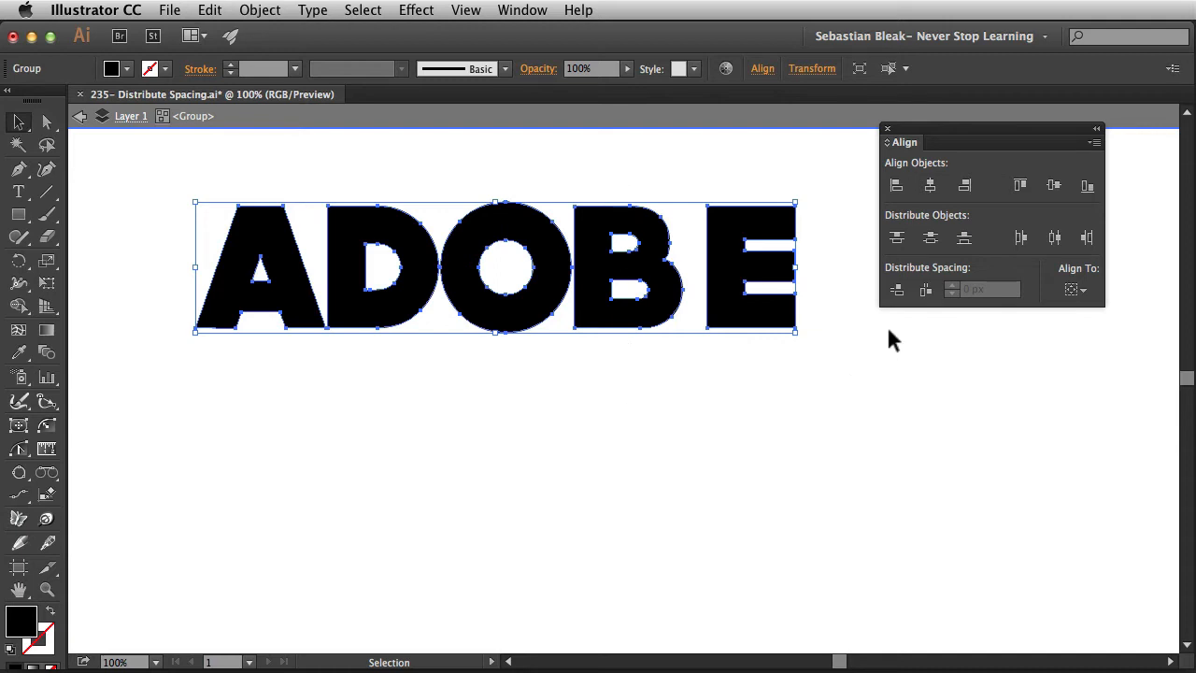
{"action": "mouse_move", "coordinate": [924, 290]}
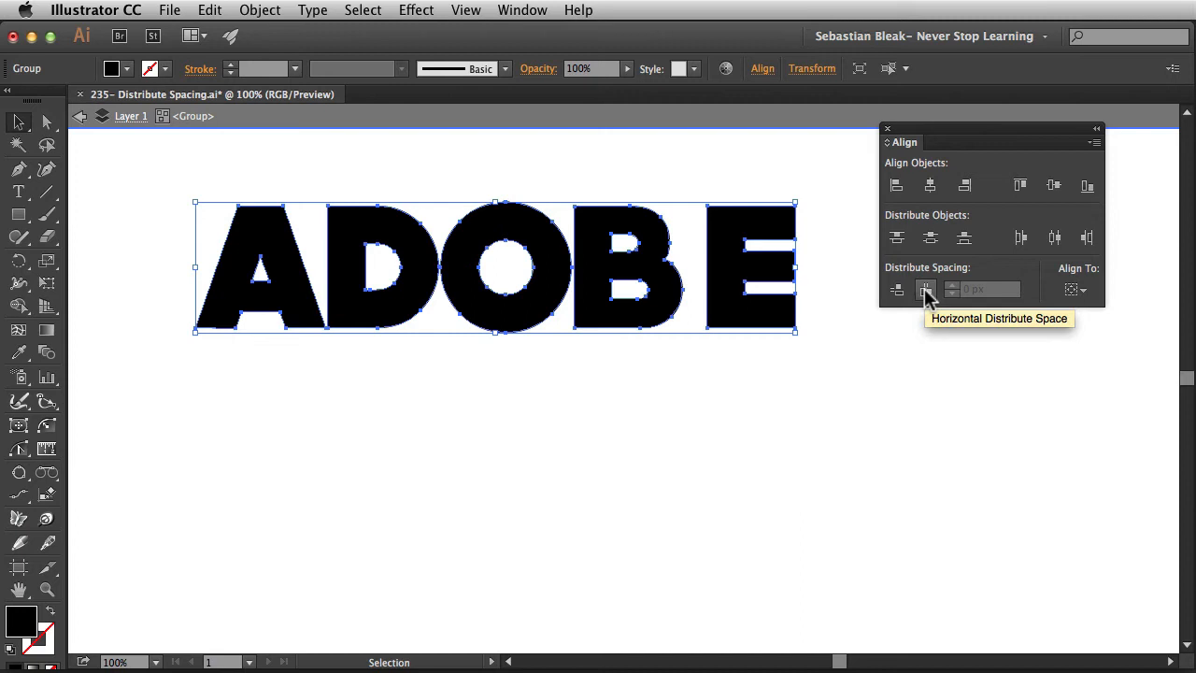
Apply Horizontal Distribute Space to even the letter gaps, then deselect
{"action": "left_click", "coordinate": [925, 287]}
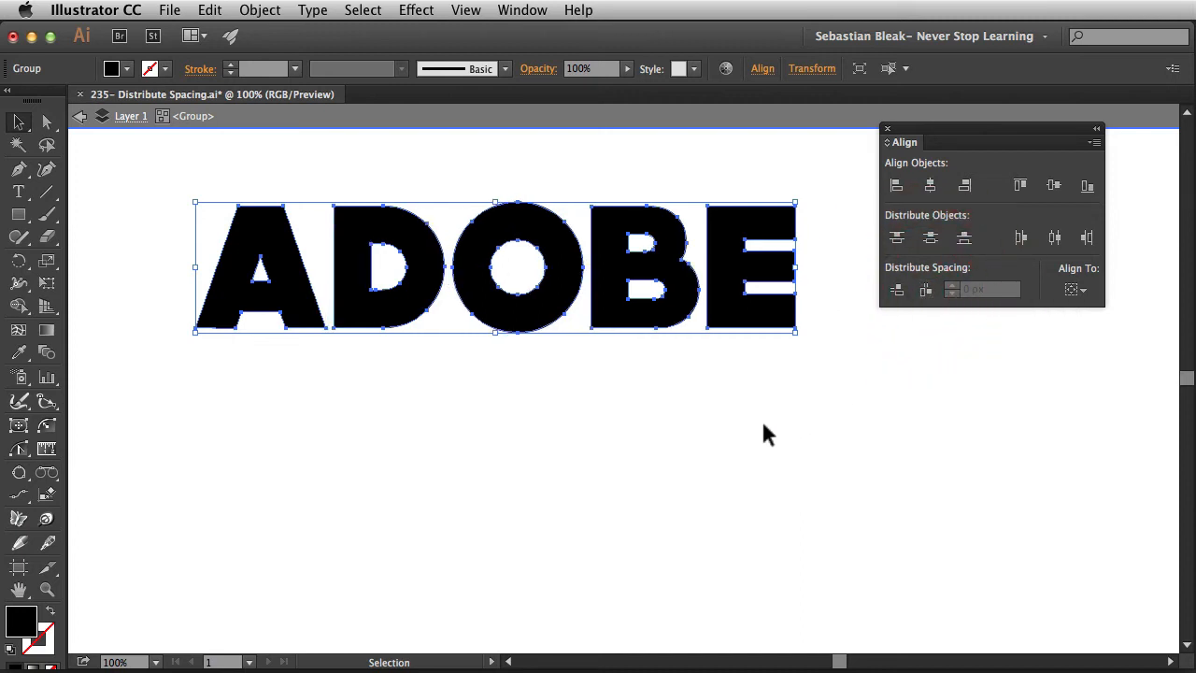
{"action": "mouse_move", "coordinate": [588, 396]}
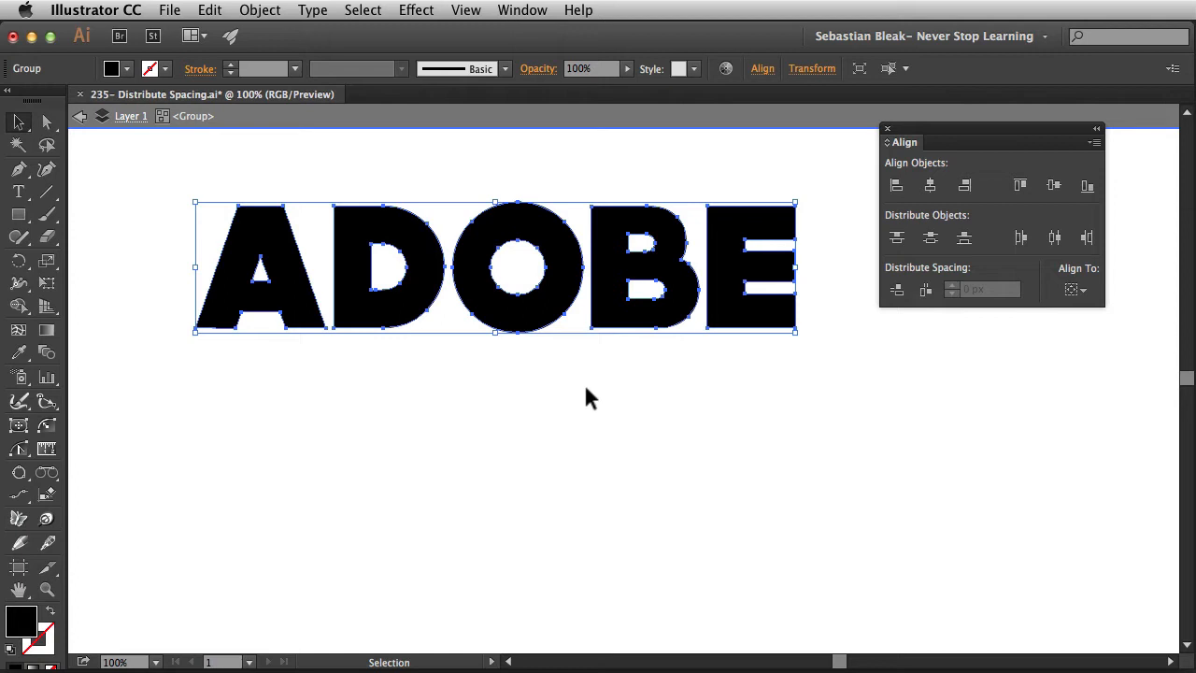
{"action": "left_click", "coordinate": [467, 418]}
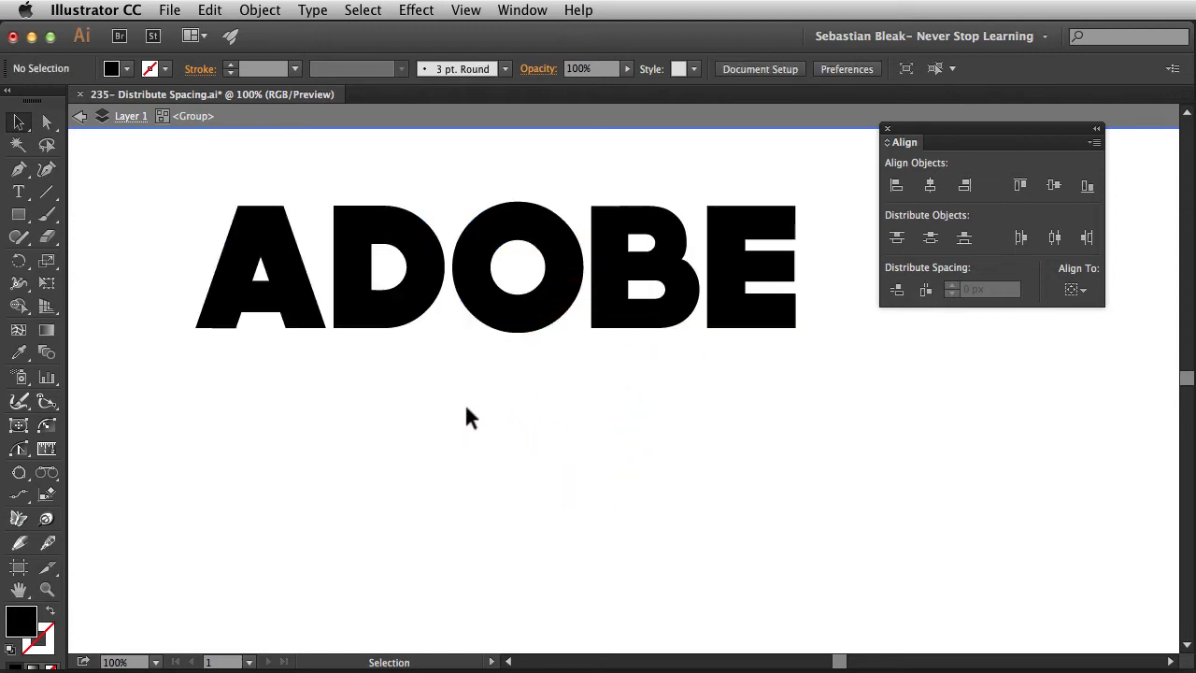
{"action": "mouse_move", "coordinate": [707, 367]}
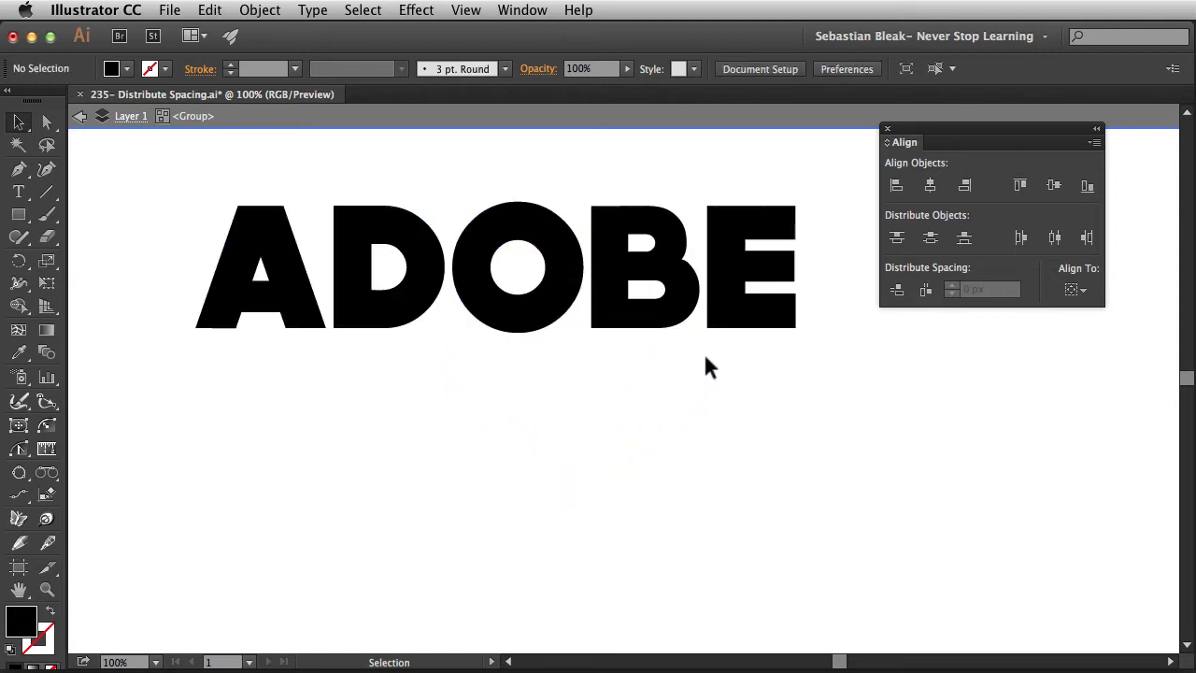
{"action": "mouse_move", "coordinate": [276, 378]}
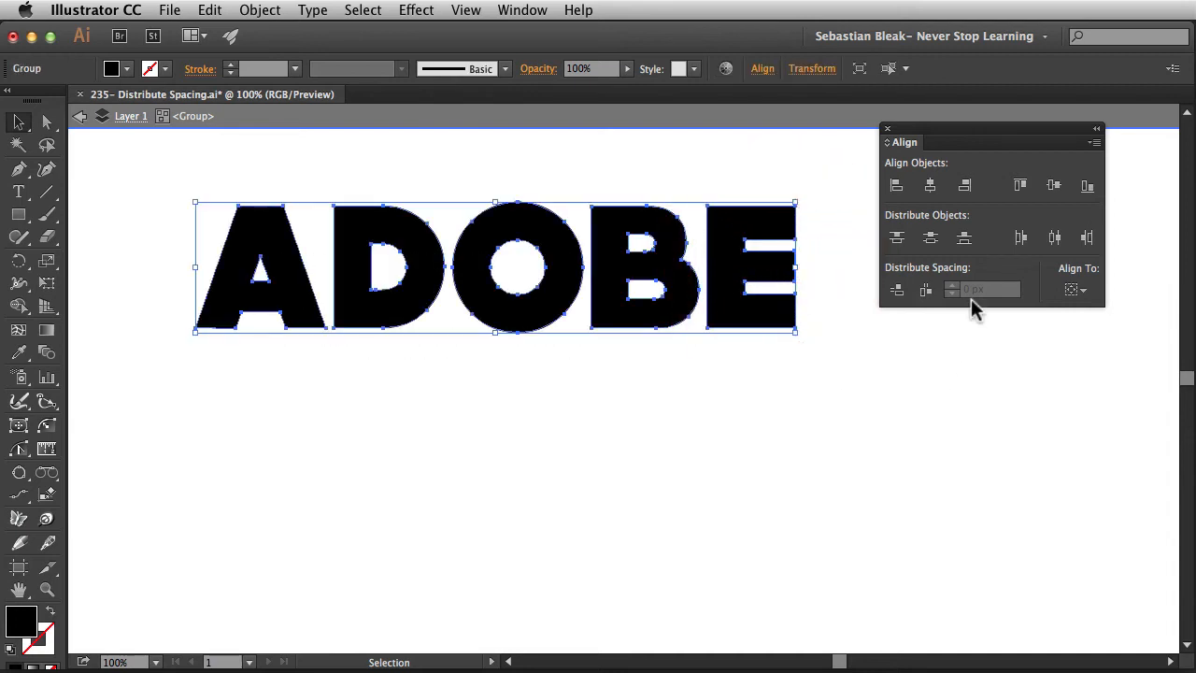
{"action": "mouse_move", "coordinate": [986, 292]}
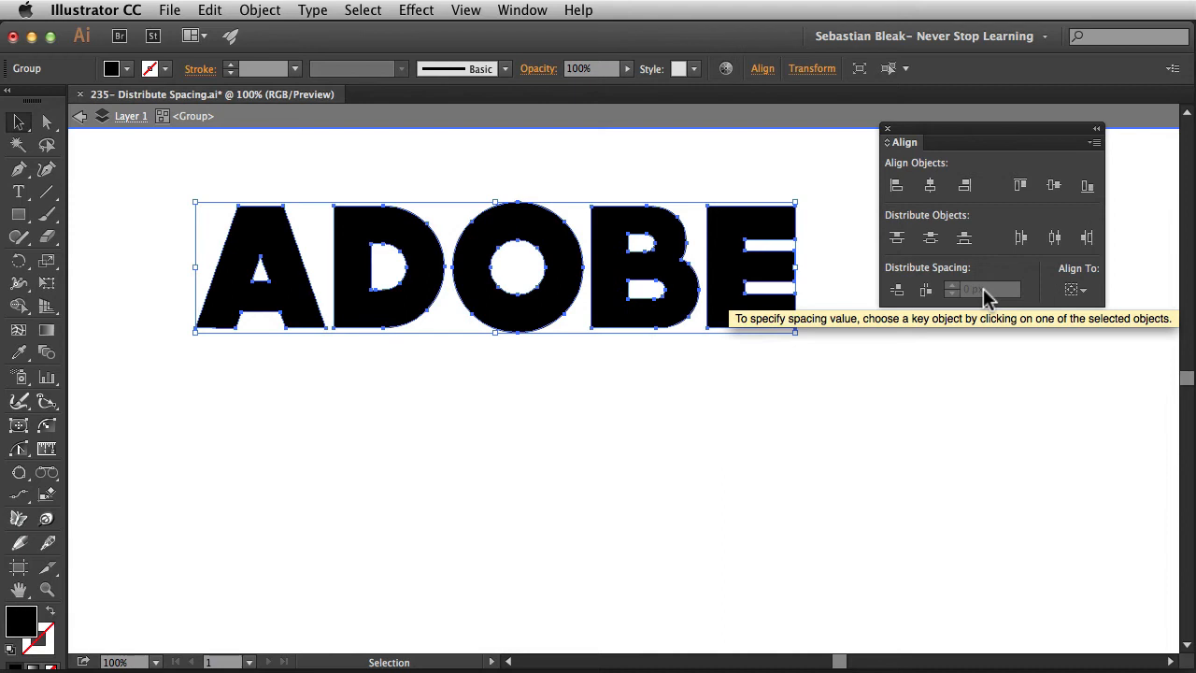
{"action": "mouse_move", "coordinate": [1068, 300]}
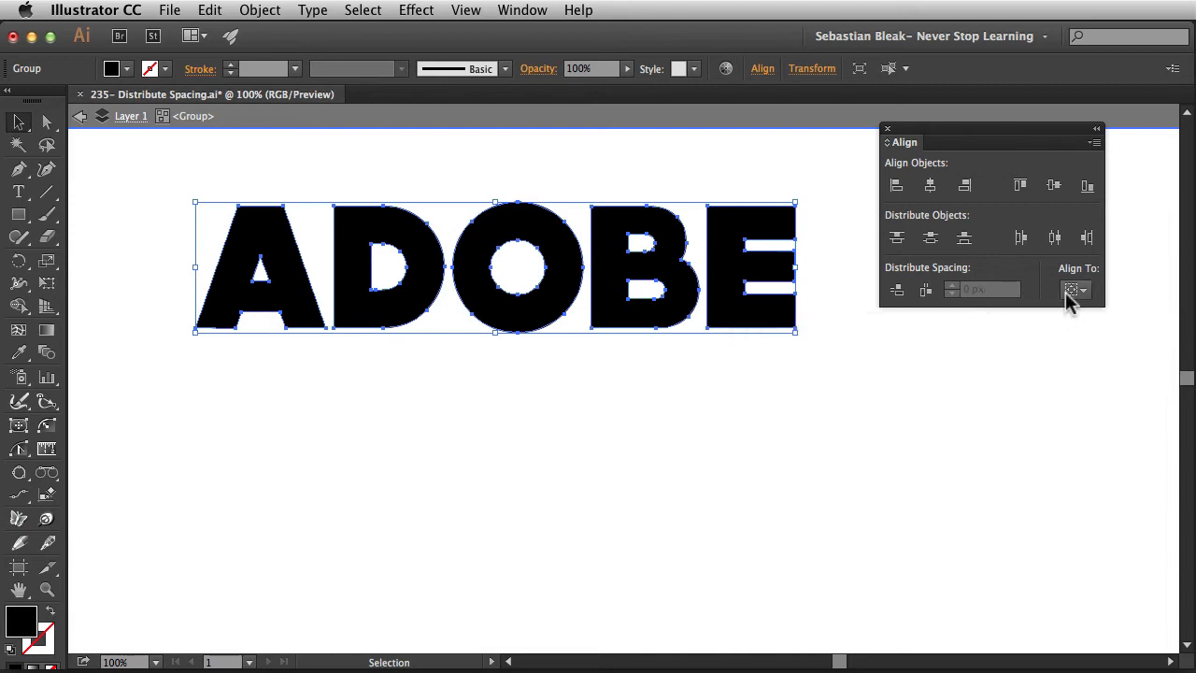
{"action": "mouse_move", "coordinate": [1091, 297]}
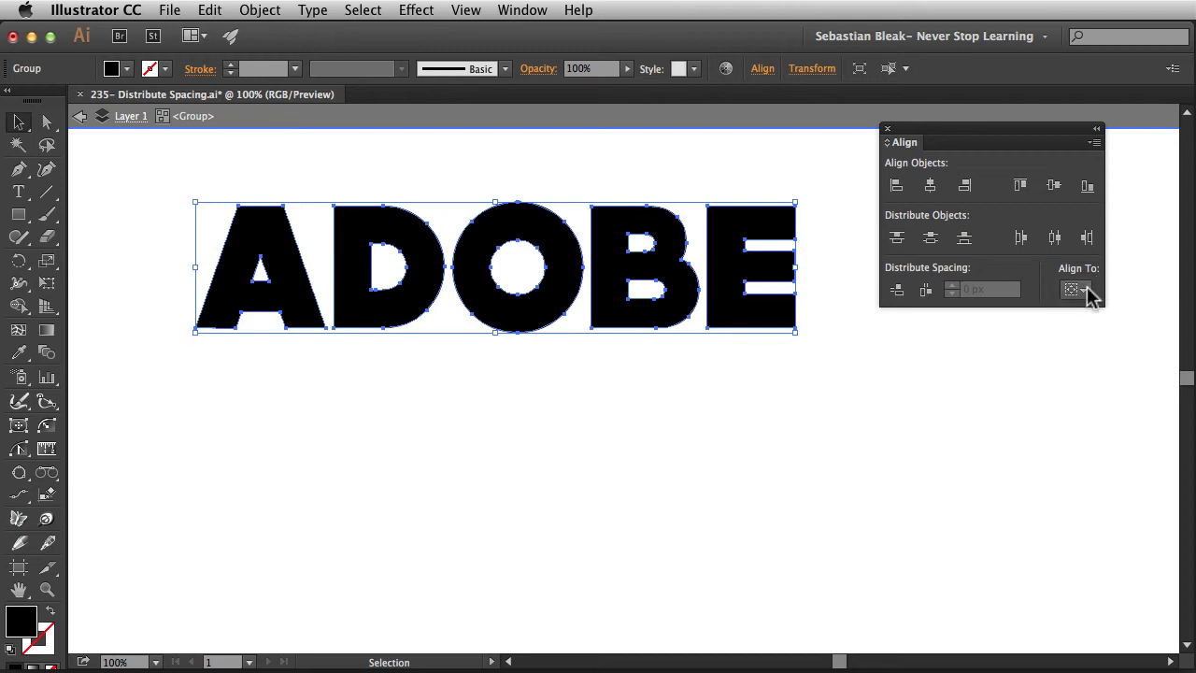
{"action": "left_click", "coordinate": [1074, 288]}
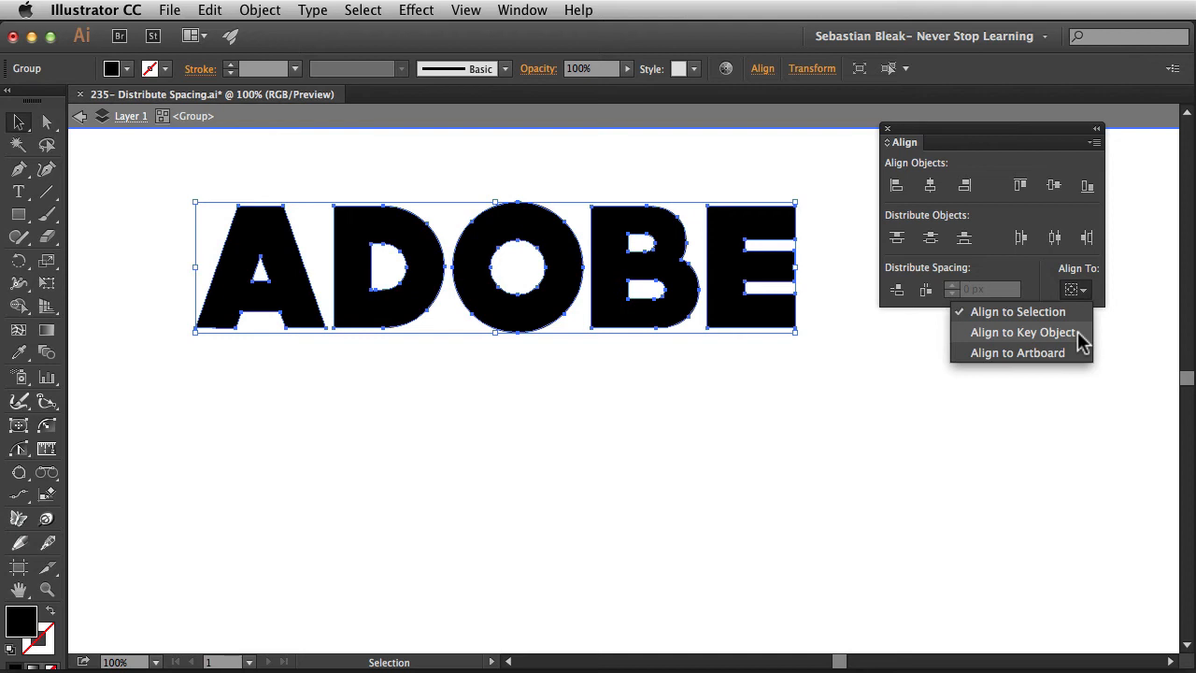
{"action": "mouse_move", "coordinate": [1082, 338]}
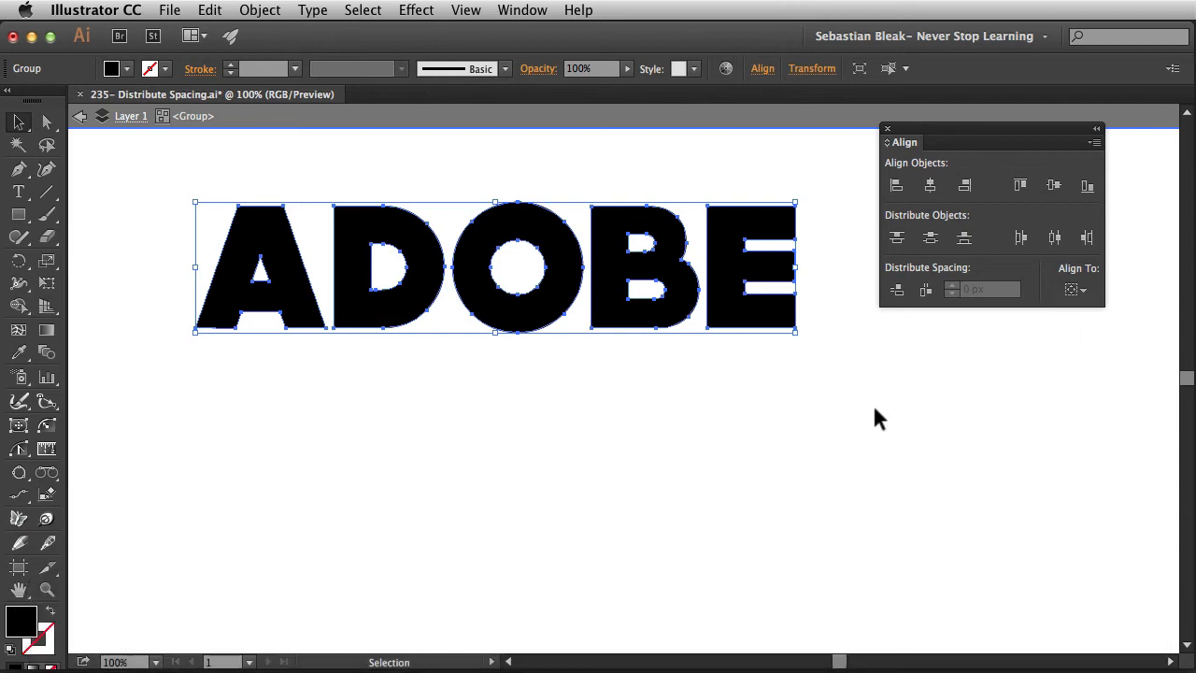
{"action": "mouse_move", "coordinate": [632, 385]}
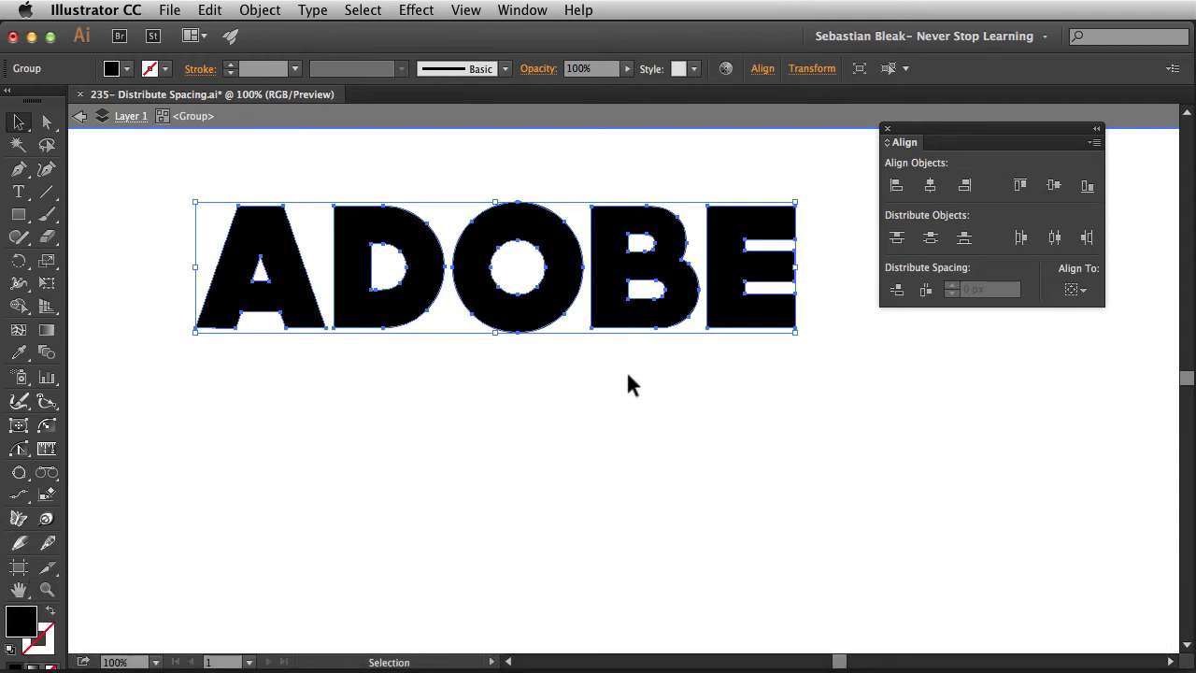
{"action": "mouse_move", "coordinate": [295, 296]}
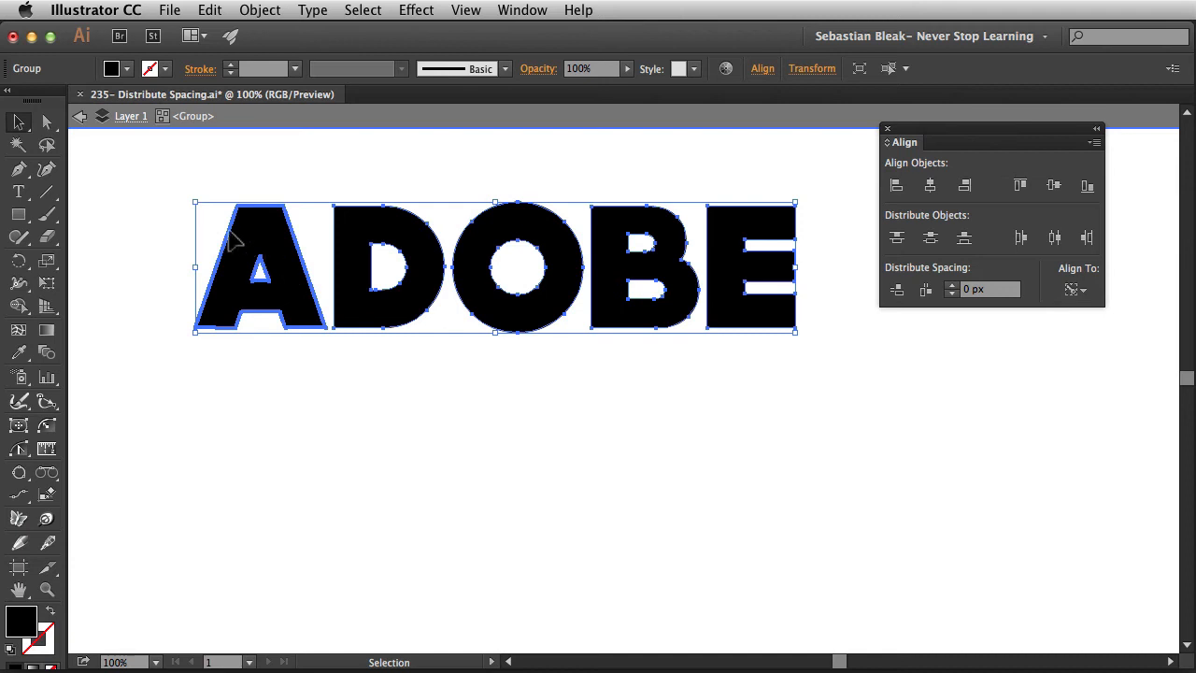
{"action": "mouse_move", "coordinate": [234, 313]}
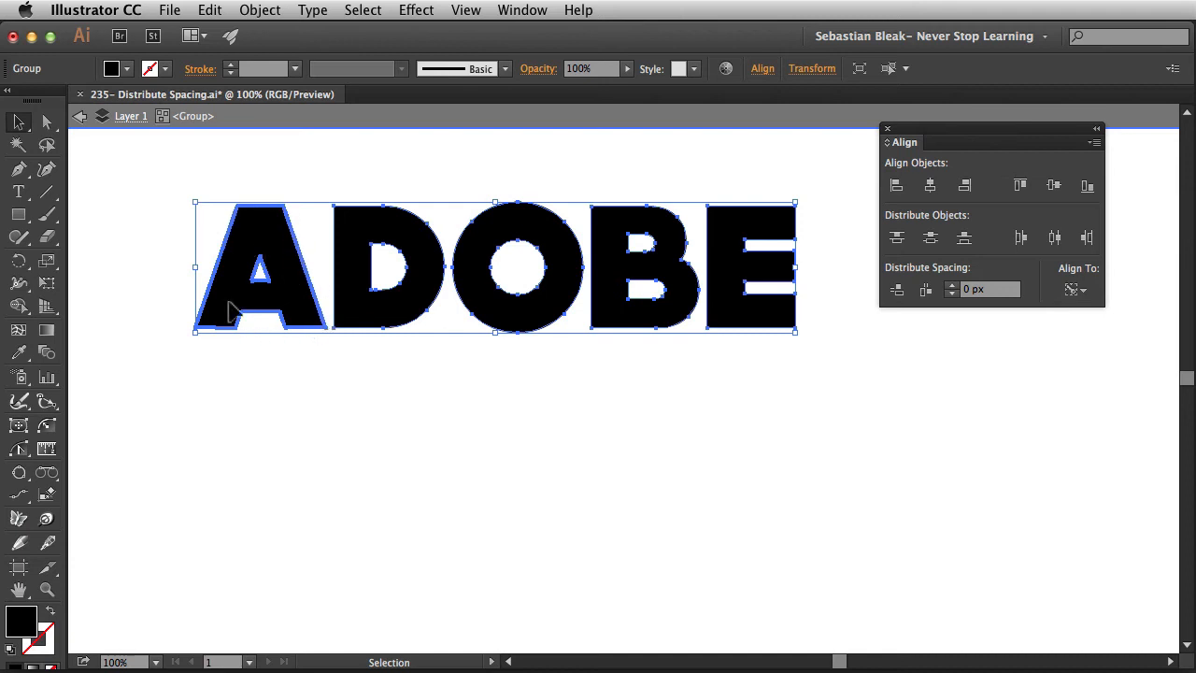
{"action": "mouse_move", "coordinate": [284, 307]}
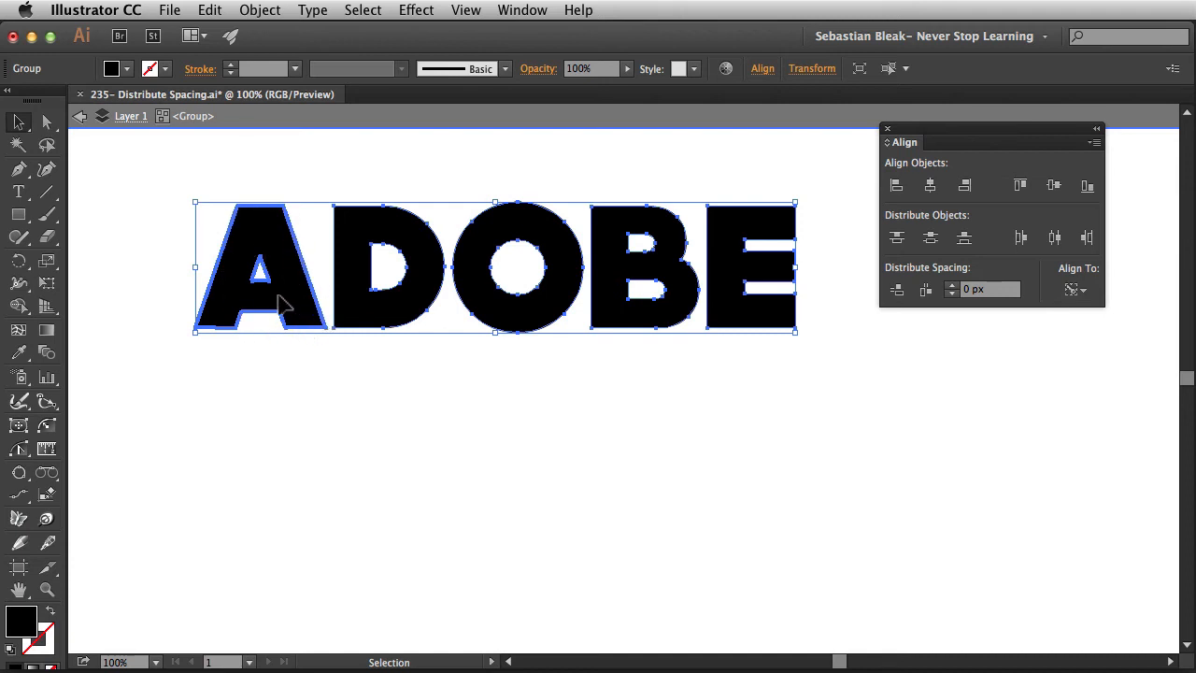
{"action": "mouse_move", "coordinate": [867, 393]}
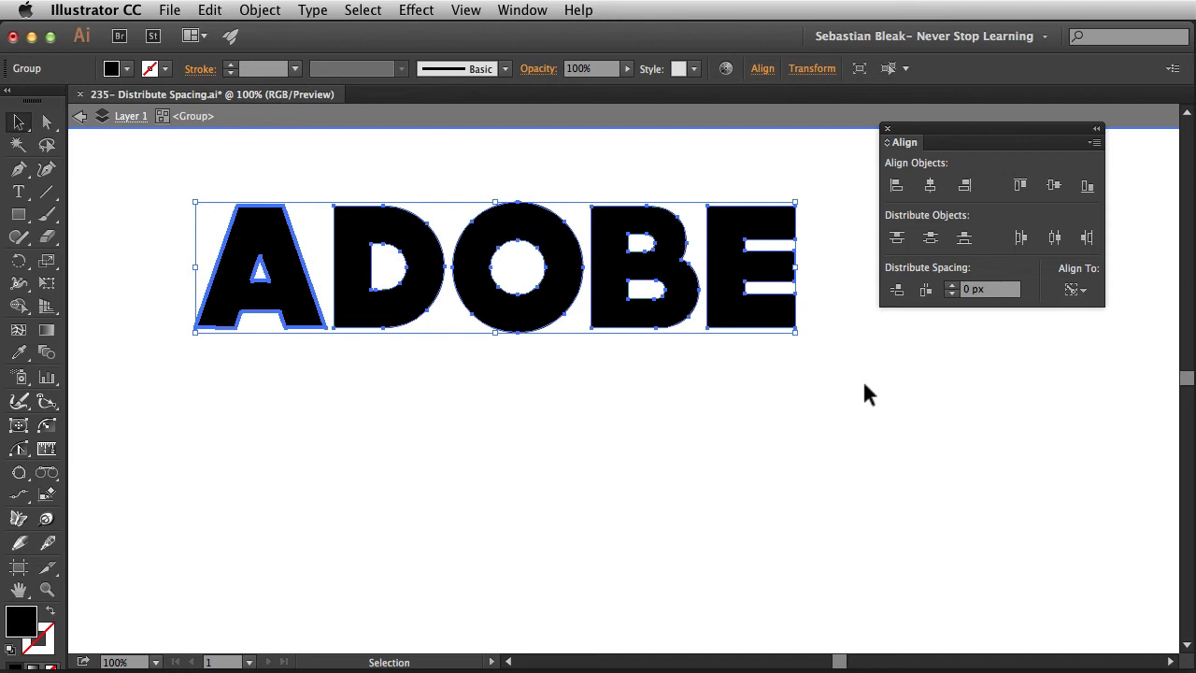
{"action": "mouse_move", "coordinate": [968, 326]}
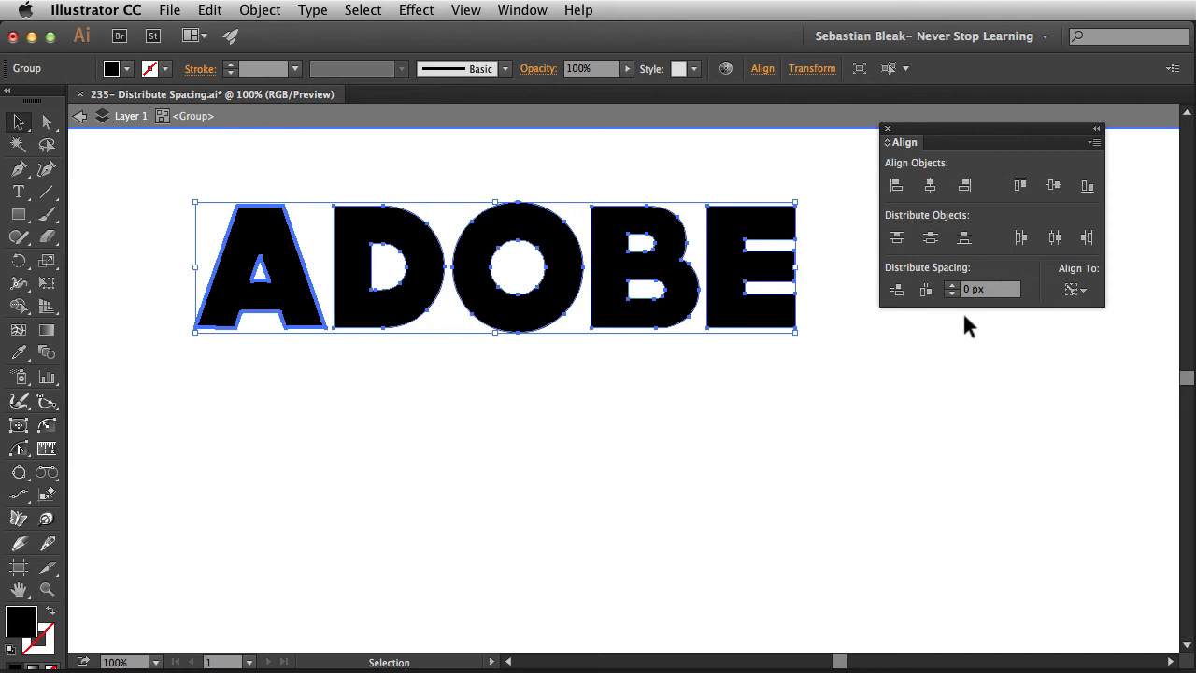
{"action": "mouse_move", "coordinate": [974, 298]}
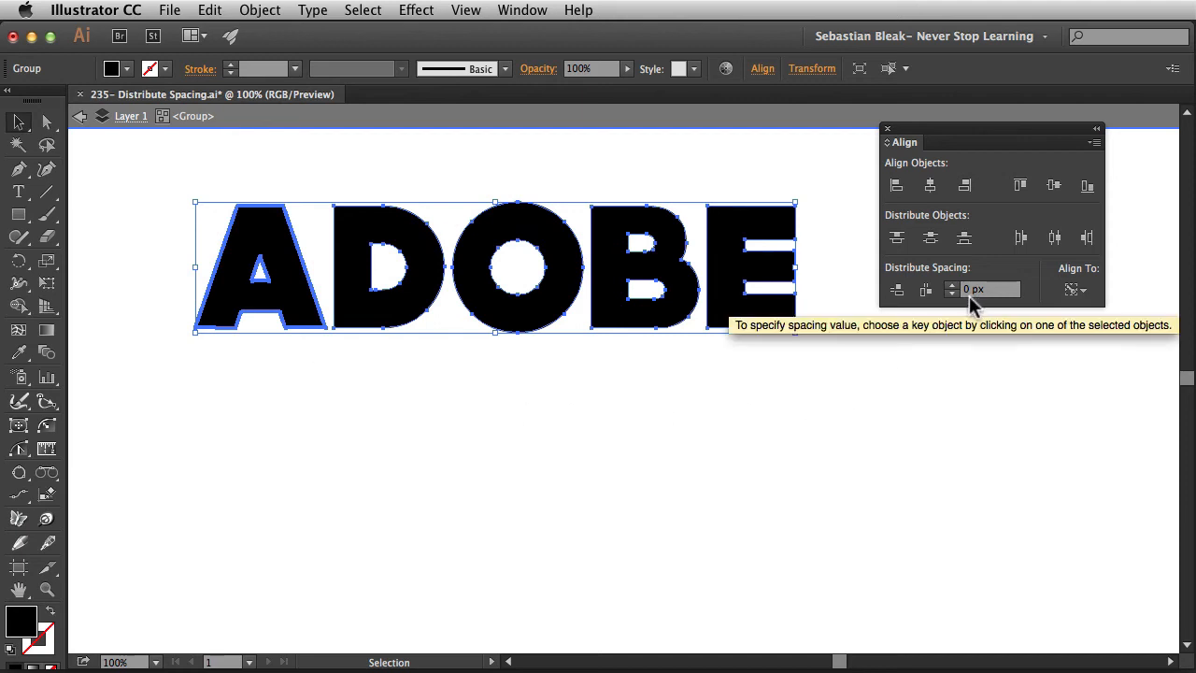
{"action": "mouse_move", "coordinate": [949, 332]}
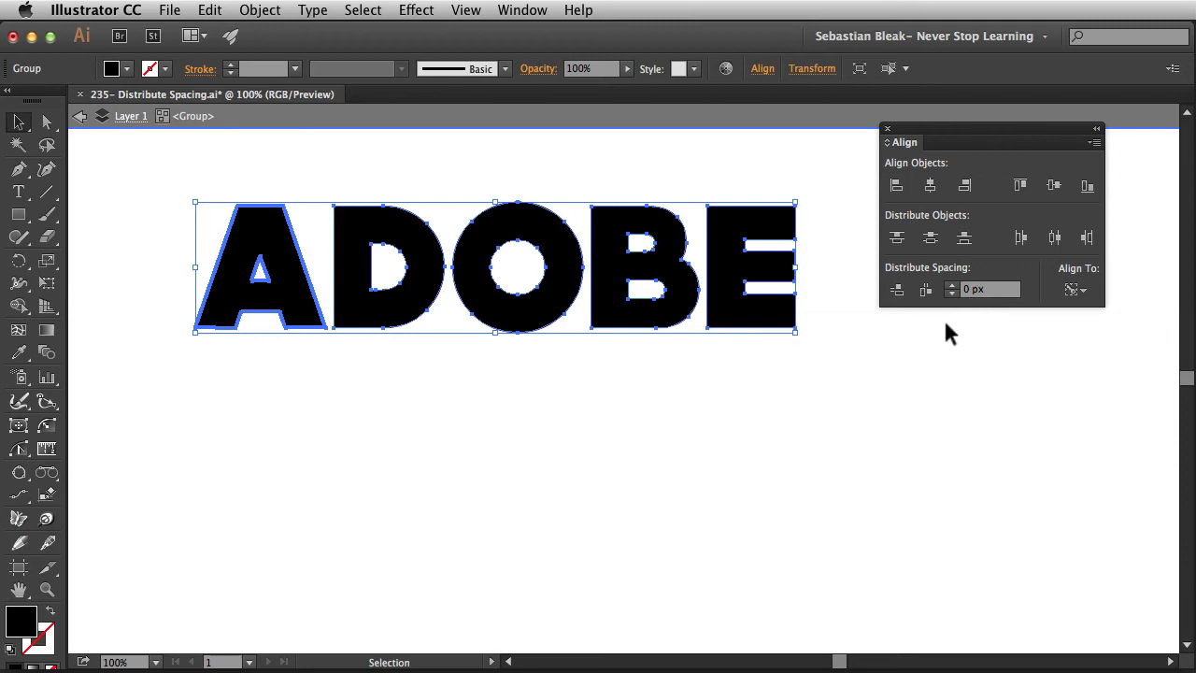
Distribute the letters around key object A with 0 px spacing so they touch
{"action": "left_click", "coordinate": [897, 288]}
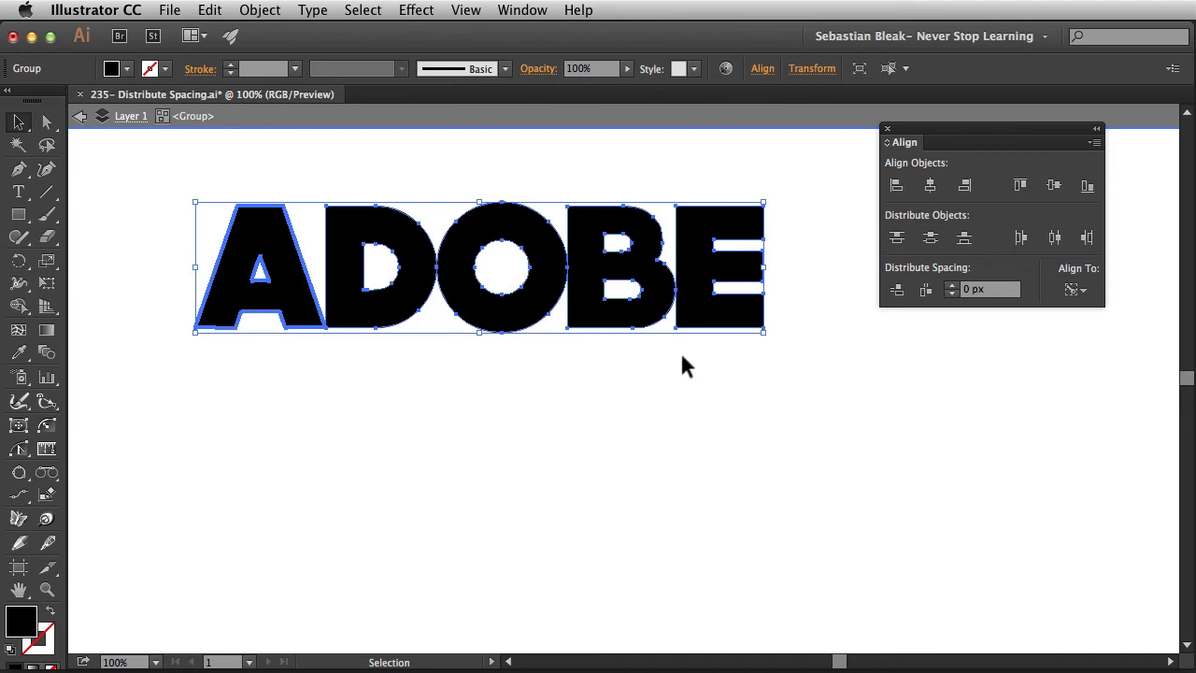
{"action": "mouse_move", "coordinate": [665, 364]}
{"action": "type", "text": "10"}
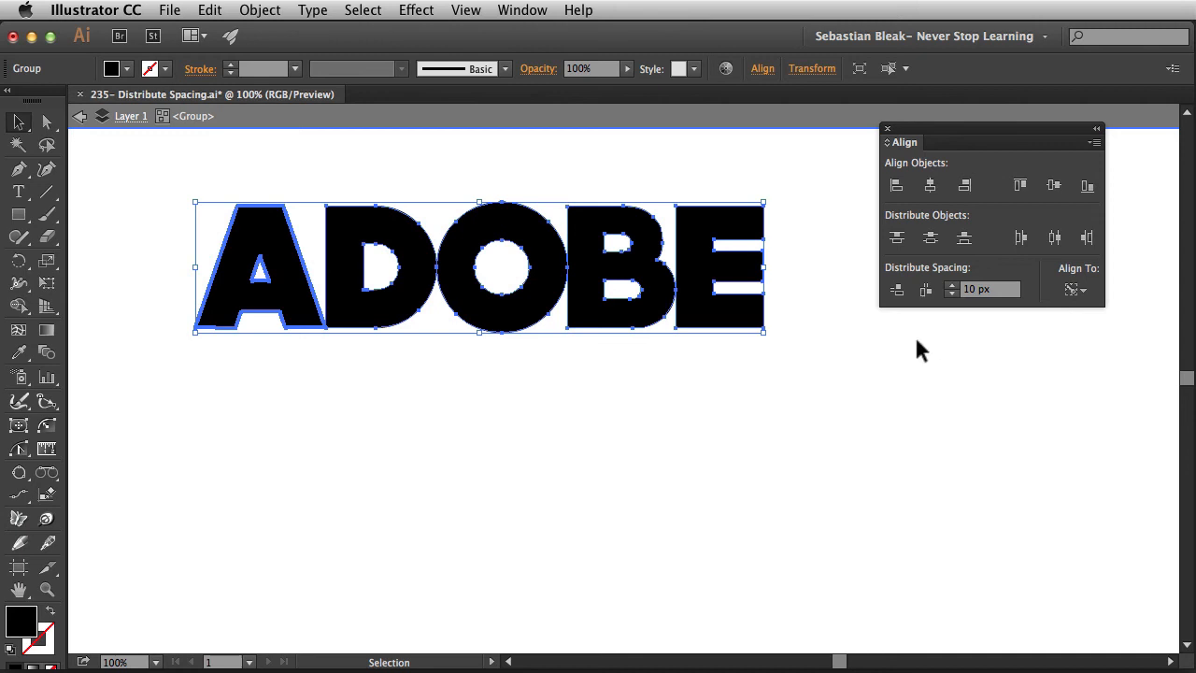
{"action": "mouse_move", "coordinate": [897, 288]}
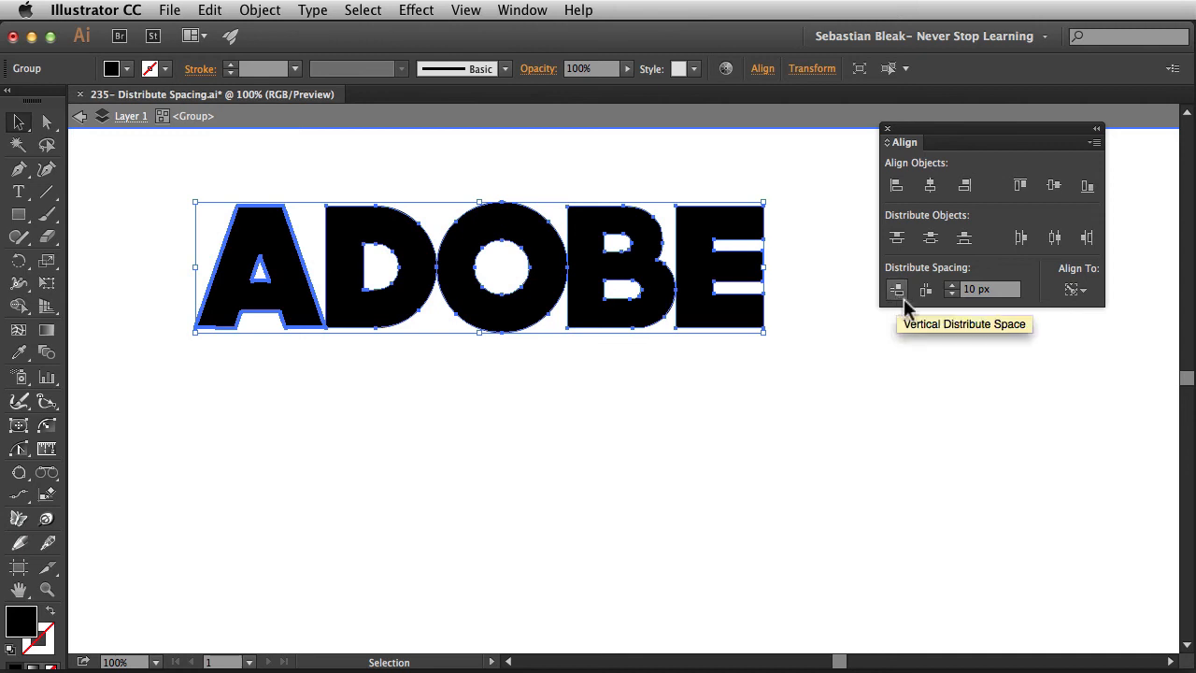
{"action": "mouse_move", "coordinate": [925, 287]}
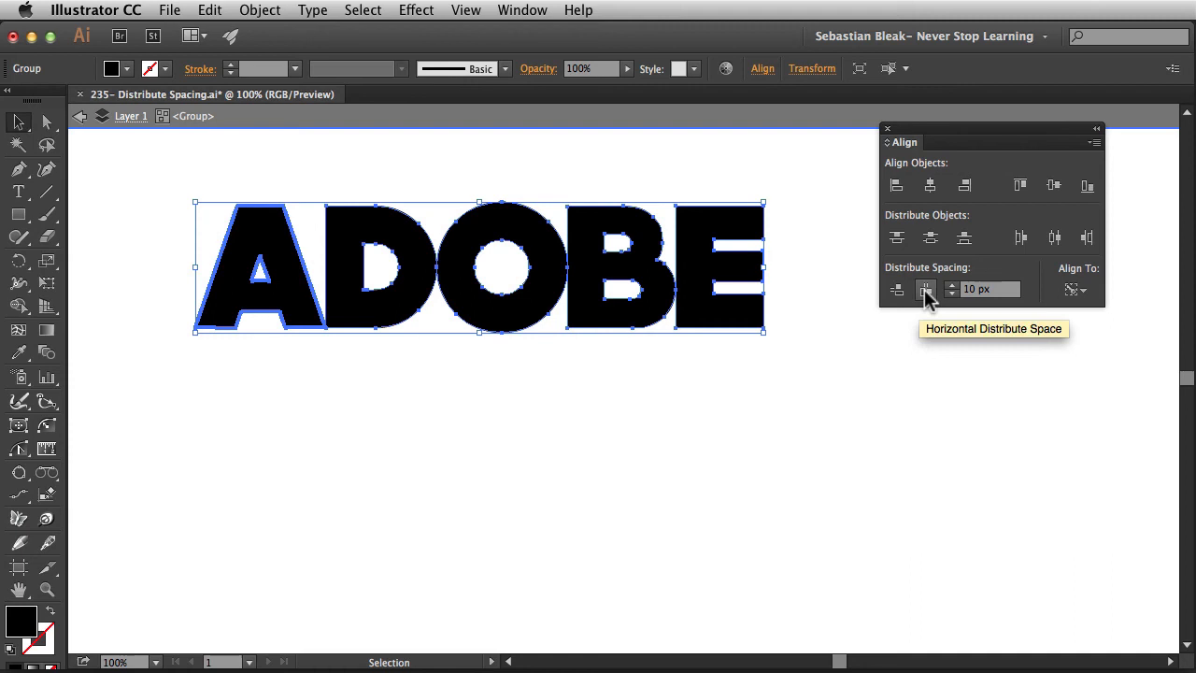
Redistribute the letters with an even 10 px gap and deselect to view the result
{"action": "left_click", "coordinate": [925, 288]}
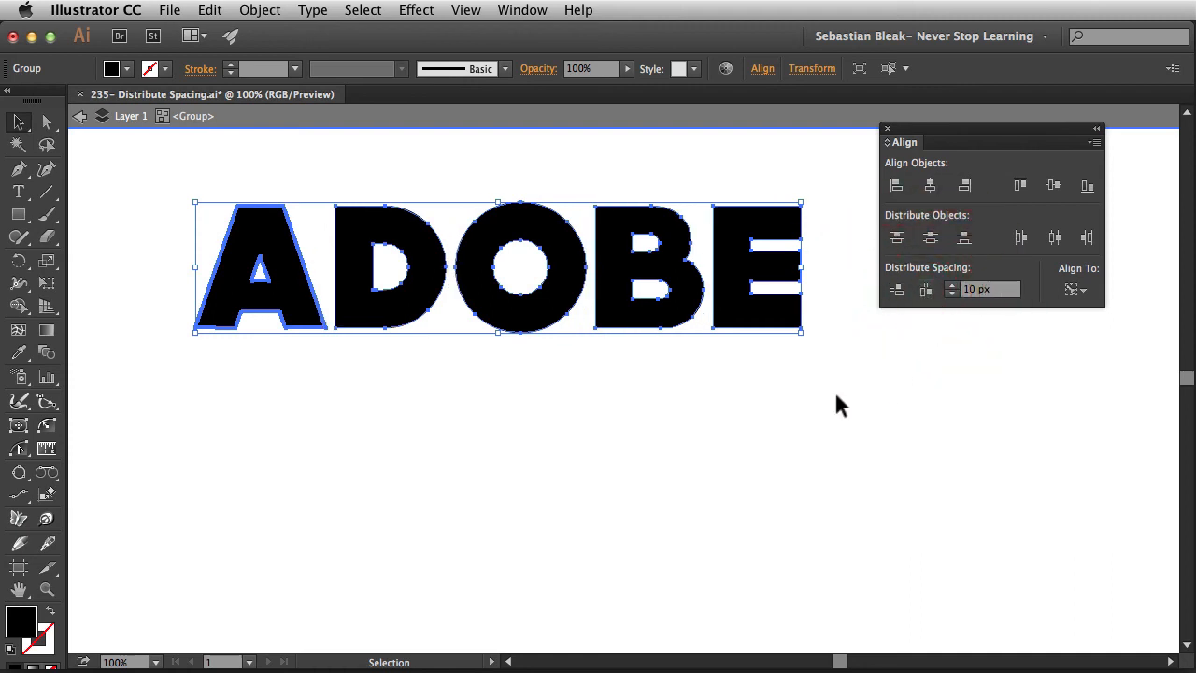
{"action": "mouse_move", "coordinate": [440, 319]}
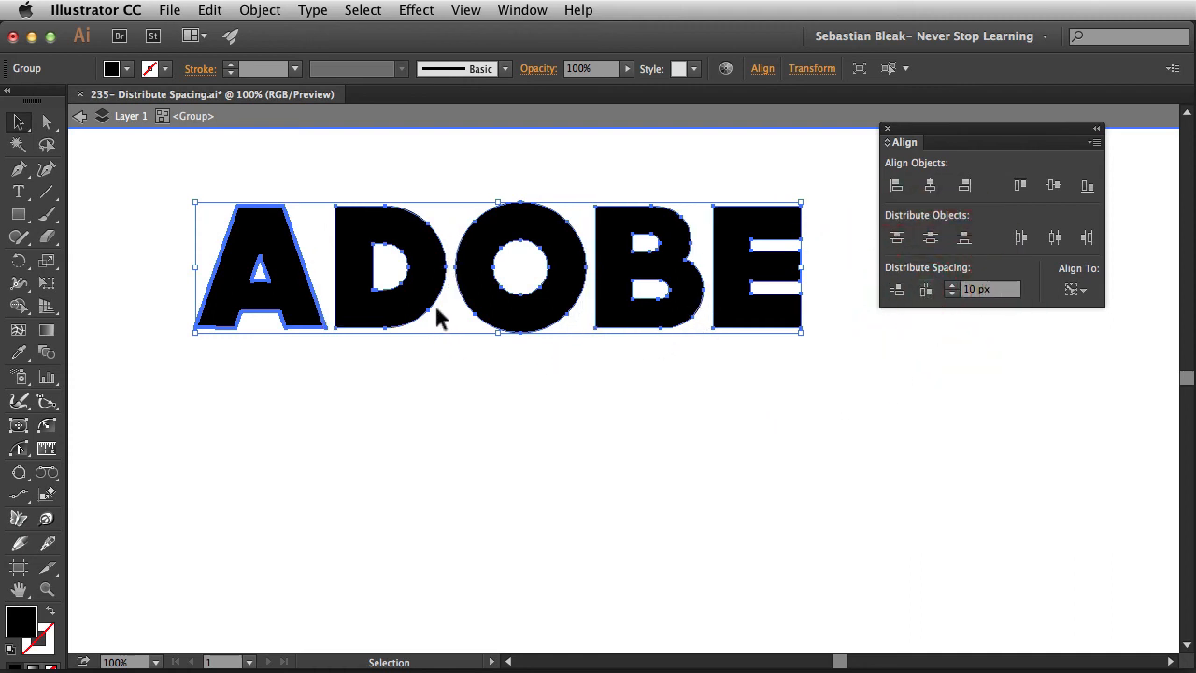
{"action": "left_click", "coordinate": [432, 389]}
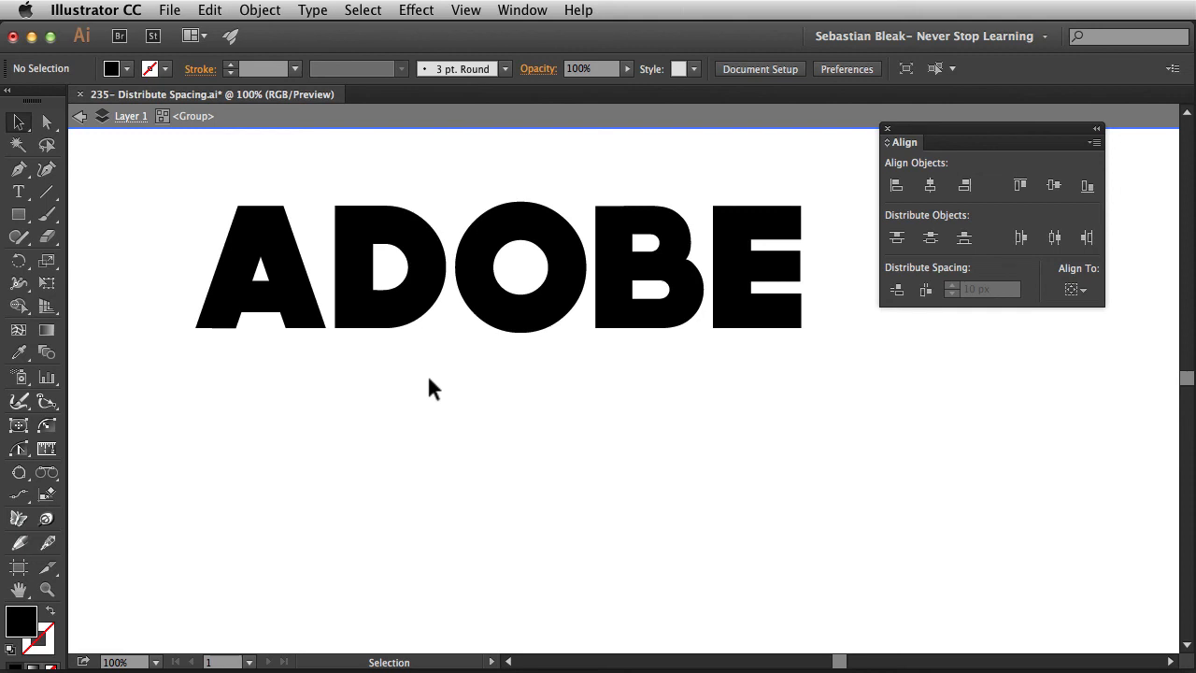
{"action": "mouse_move", "coordinate": [434, 378]}
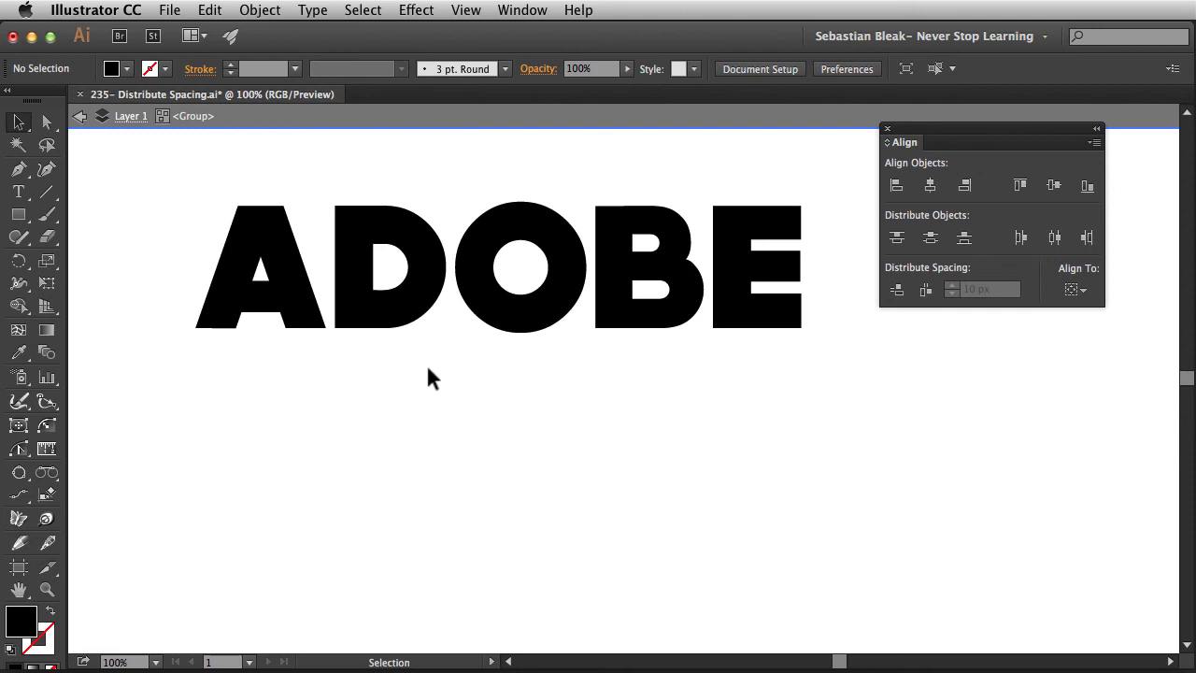
Reselect the group and redistribute the letters with an even 20 px gap
{"action": "left_click", "coordinate": [794, 265]}
{"action": "type", "text": "20"}
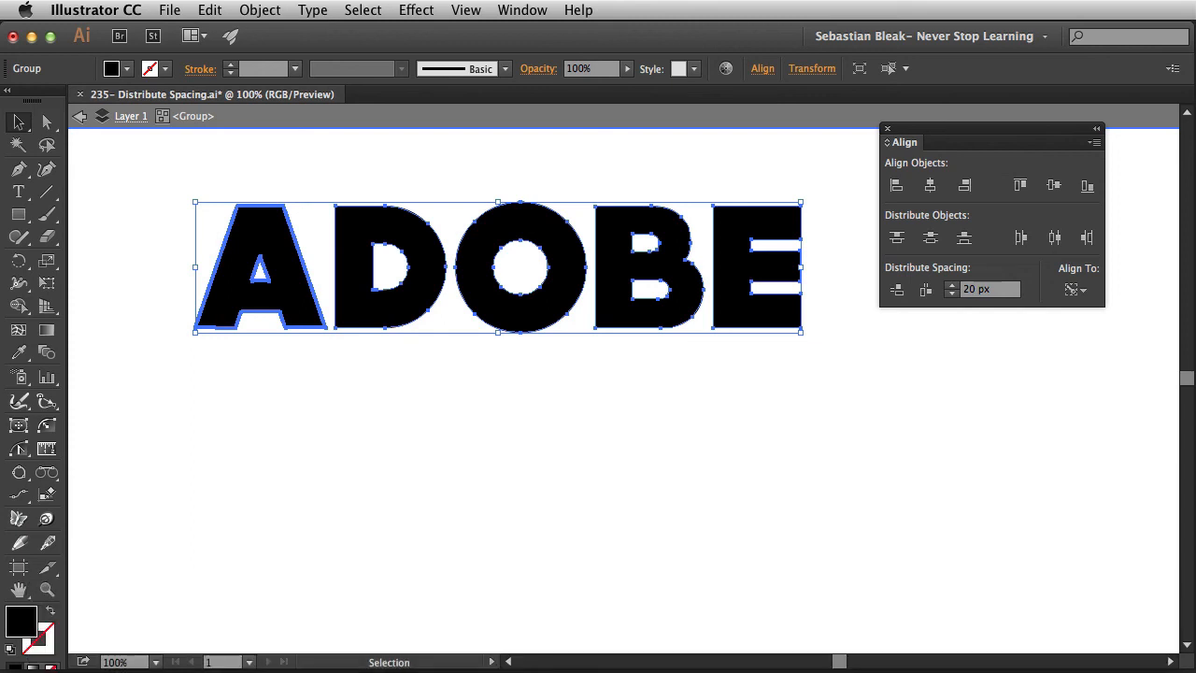
{"action": "mouse_move", "coordinate": [923, 287]}
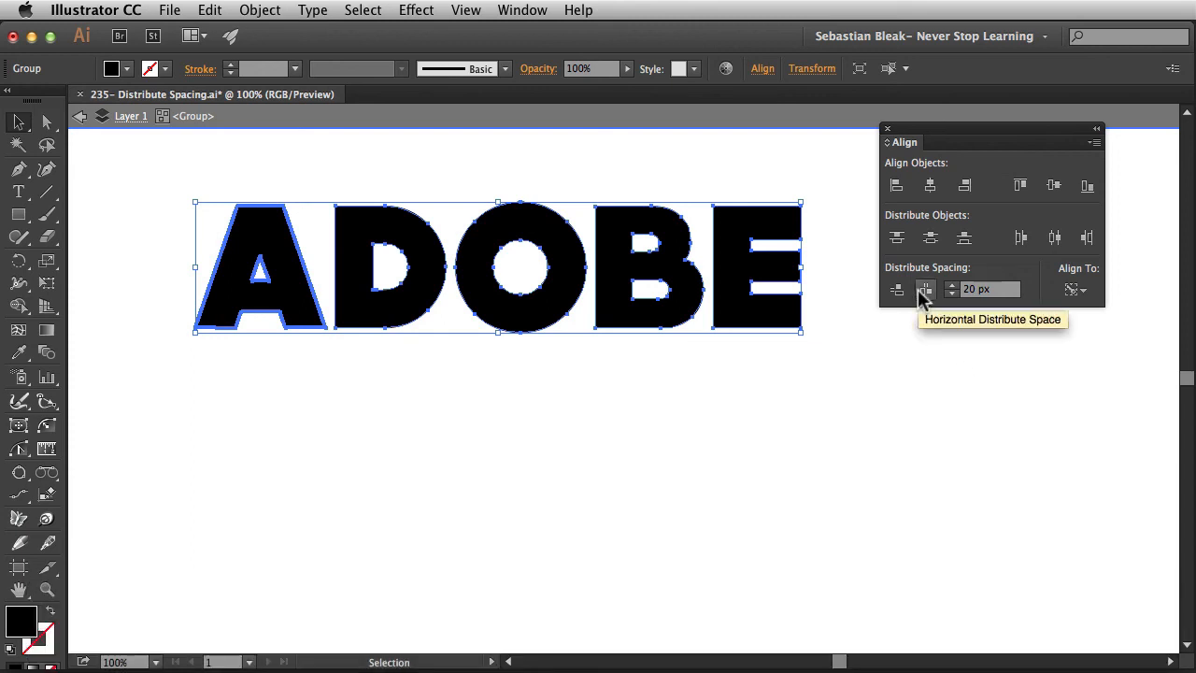
{"action": "left_click", "coordinate": [924, 290]}
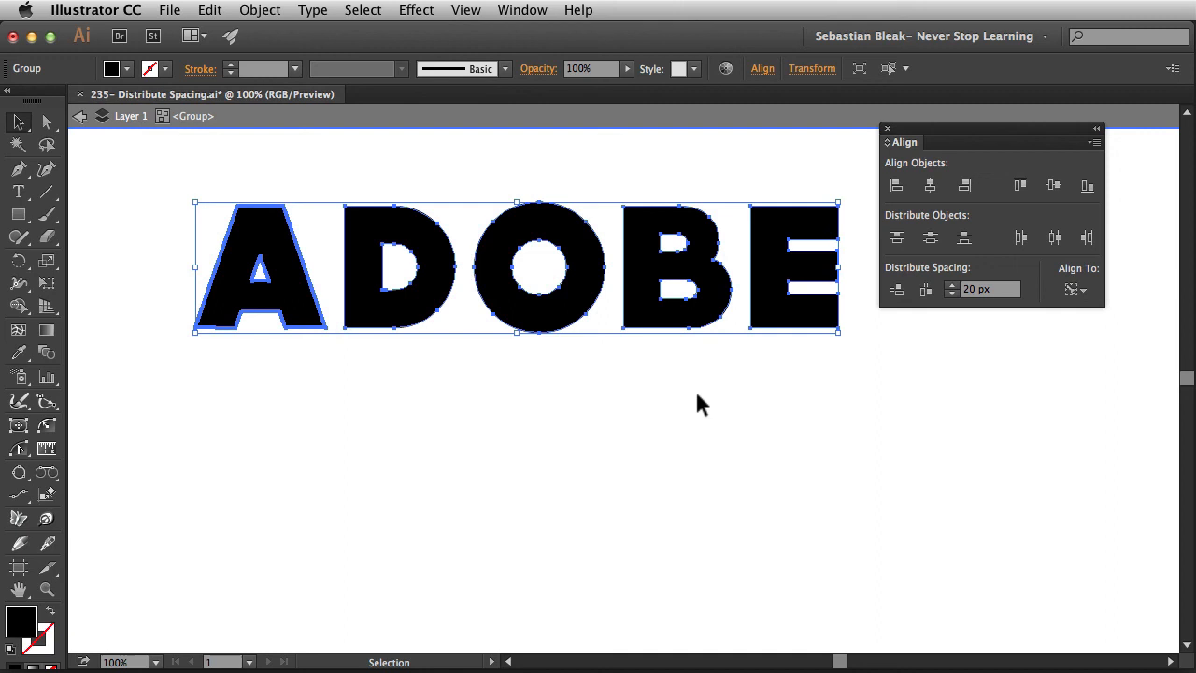